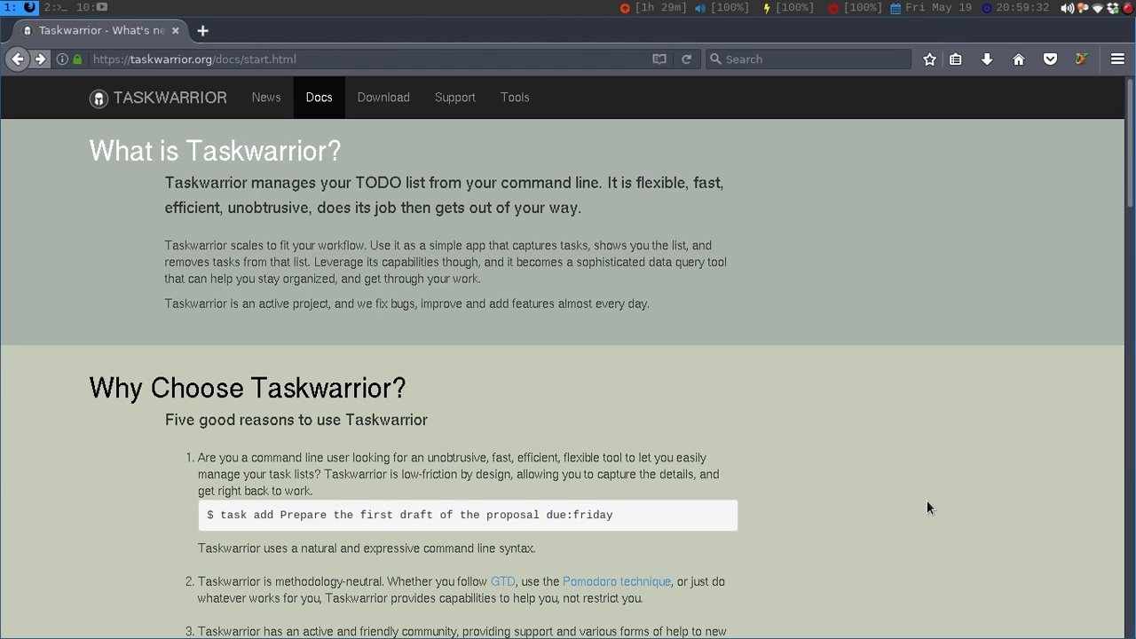
mouse_move(14, 165)
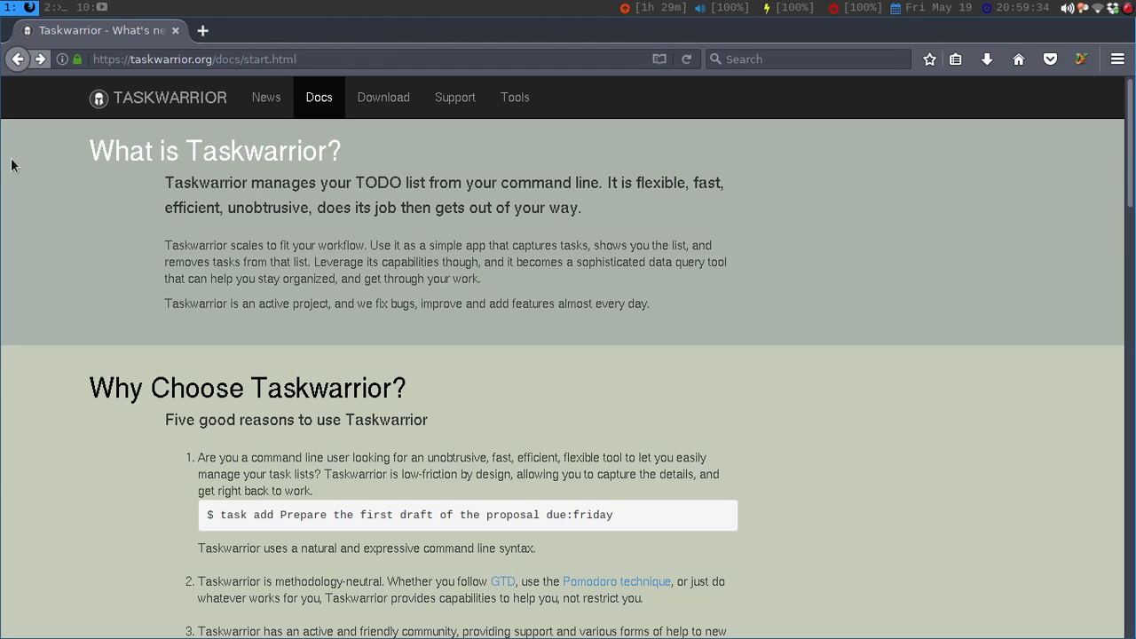
mouse_move(370, 241)
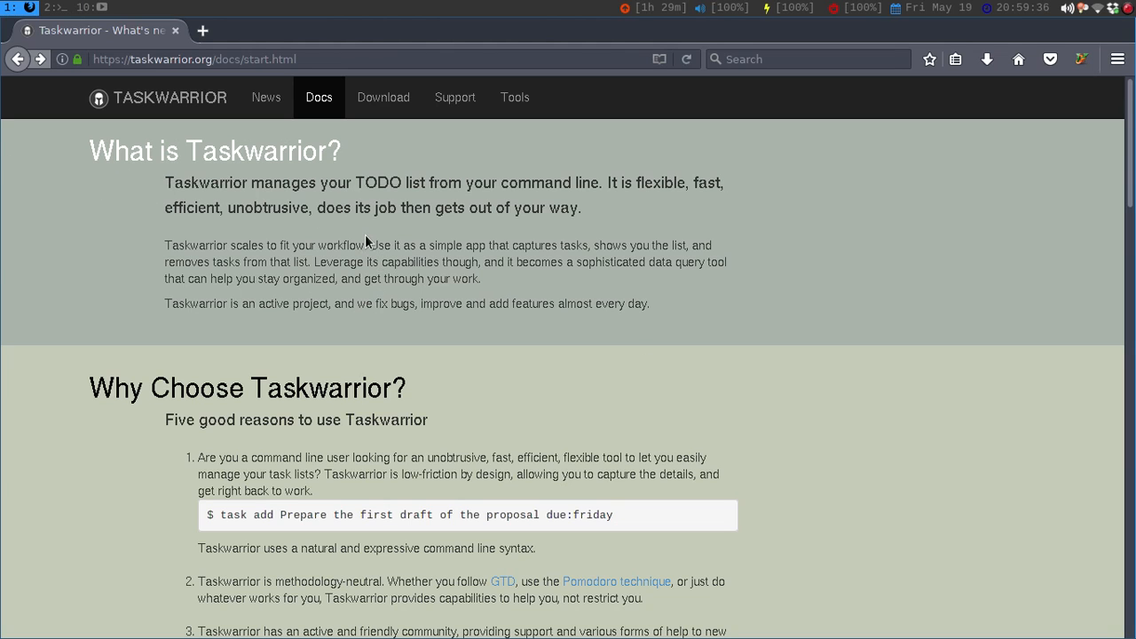
Browse the Taskwarrior home page, then go to its Download page from the site header.
scroll("down", 3)
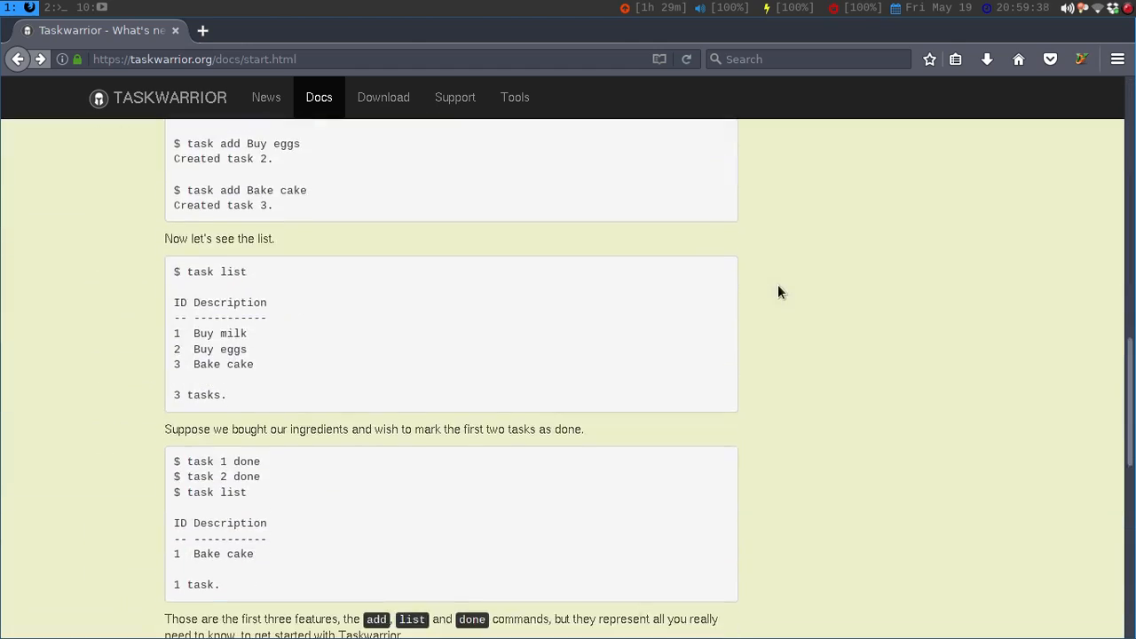
scroll("up", 3)
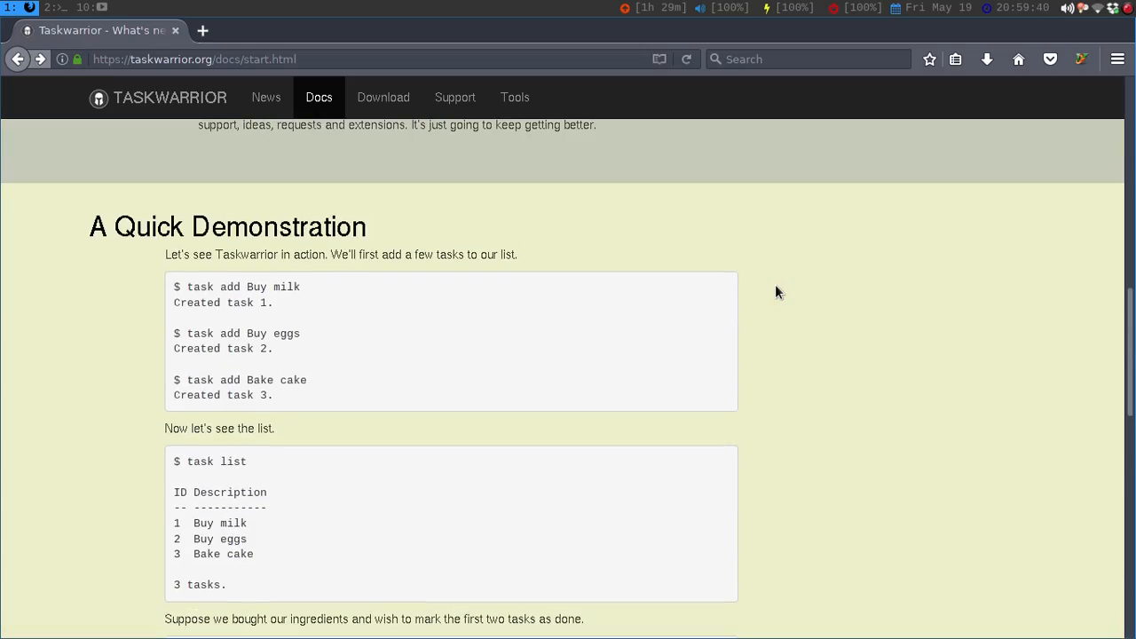
scroll("down", 3)
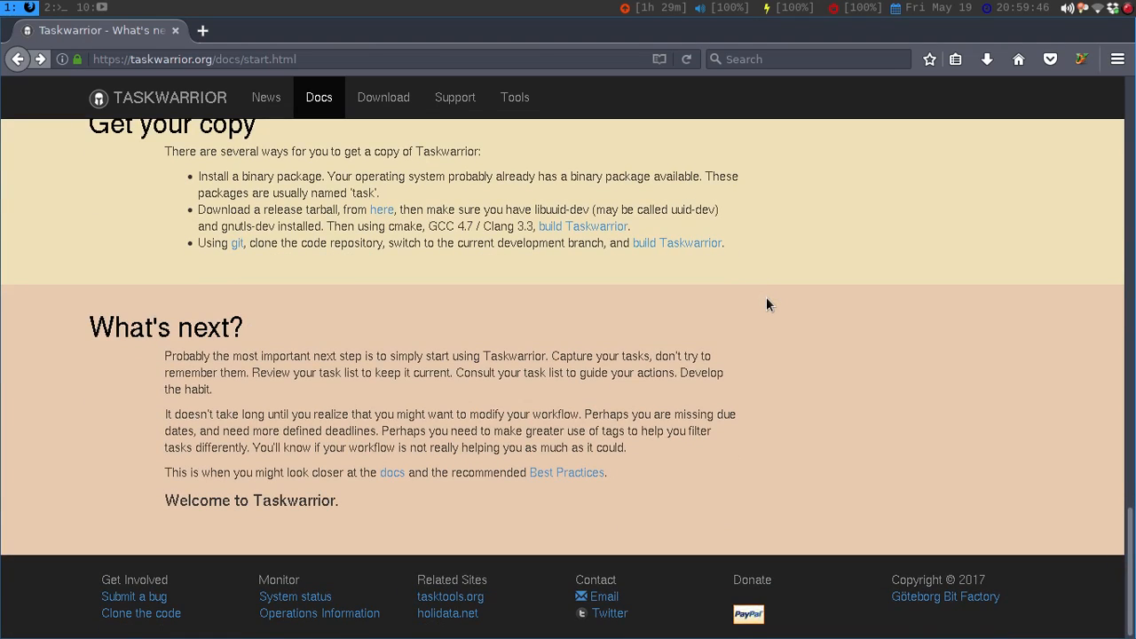
scroll("up", 3)
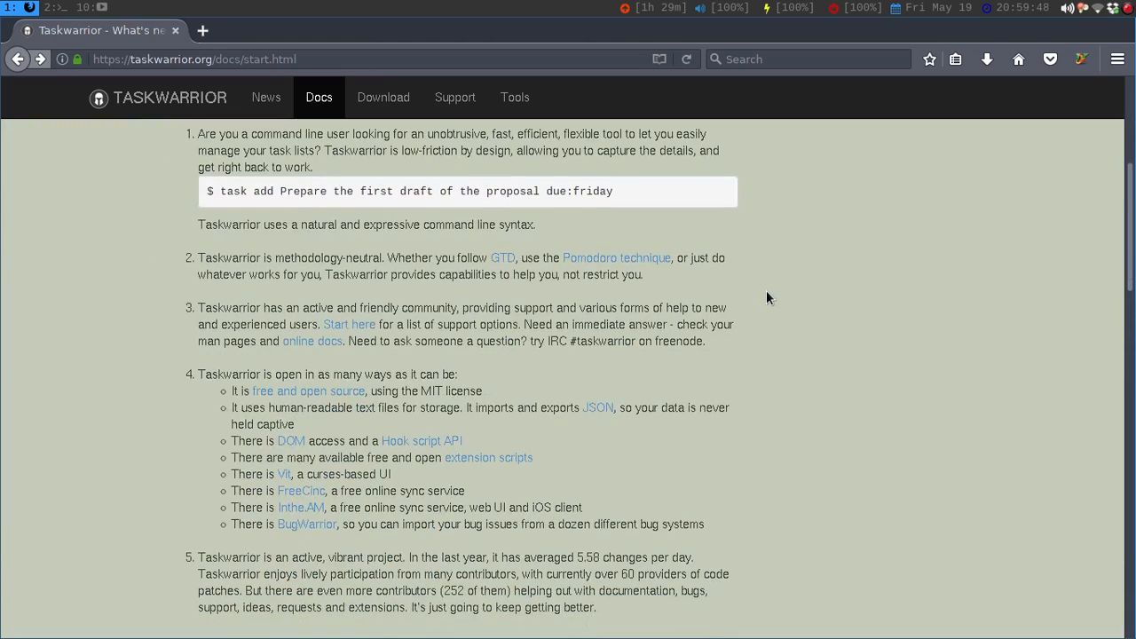
scroll("up", 3)
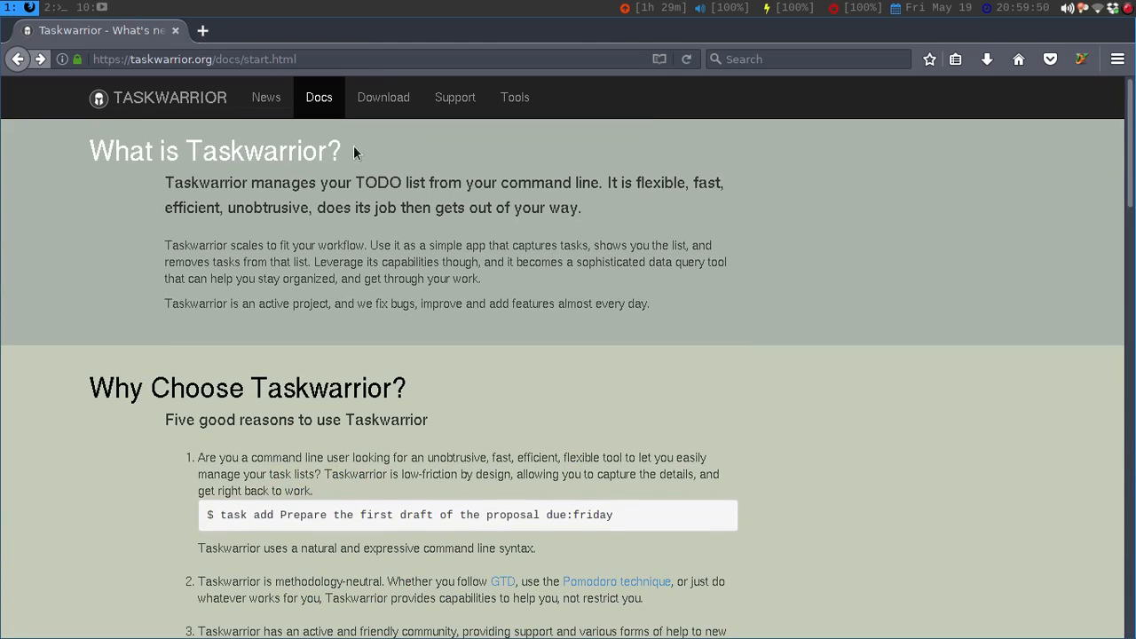
mouse_move(423, 105)
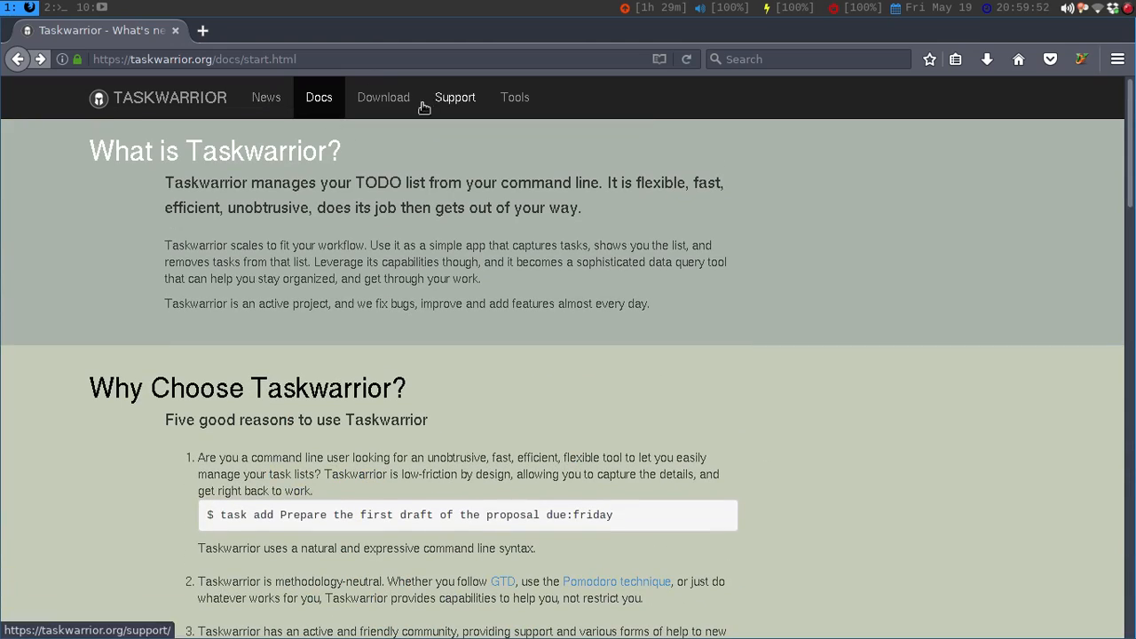
left_click(383, 98)
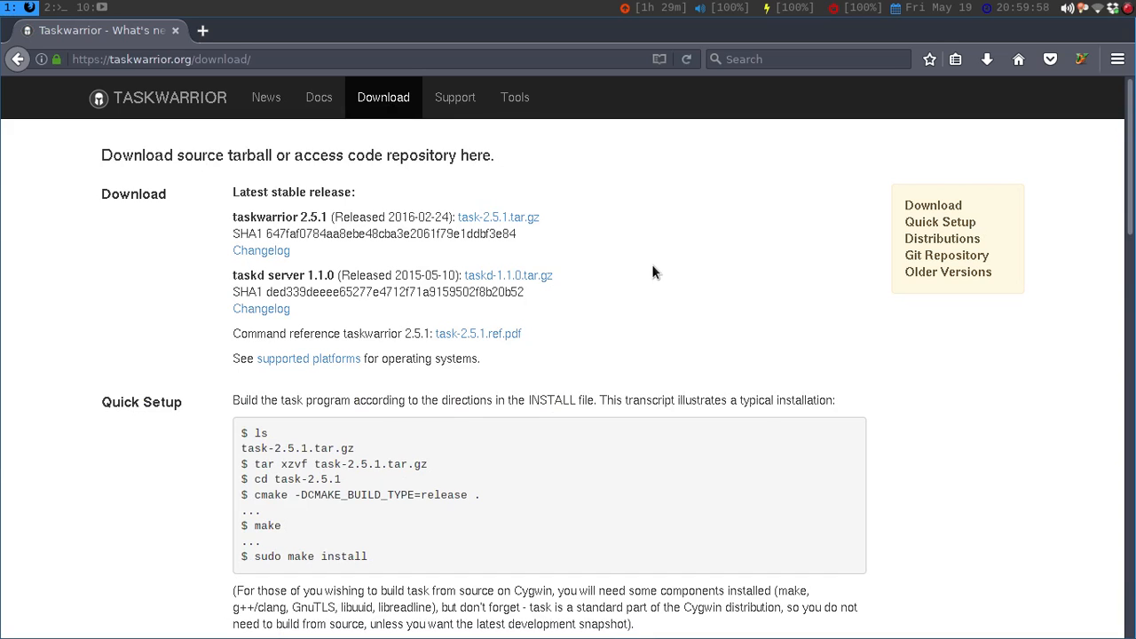
Scroll to the Distributions table and select the 'task' package name in the Ubuntu install command.
left_click(942, 238)
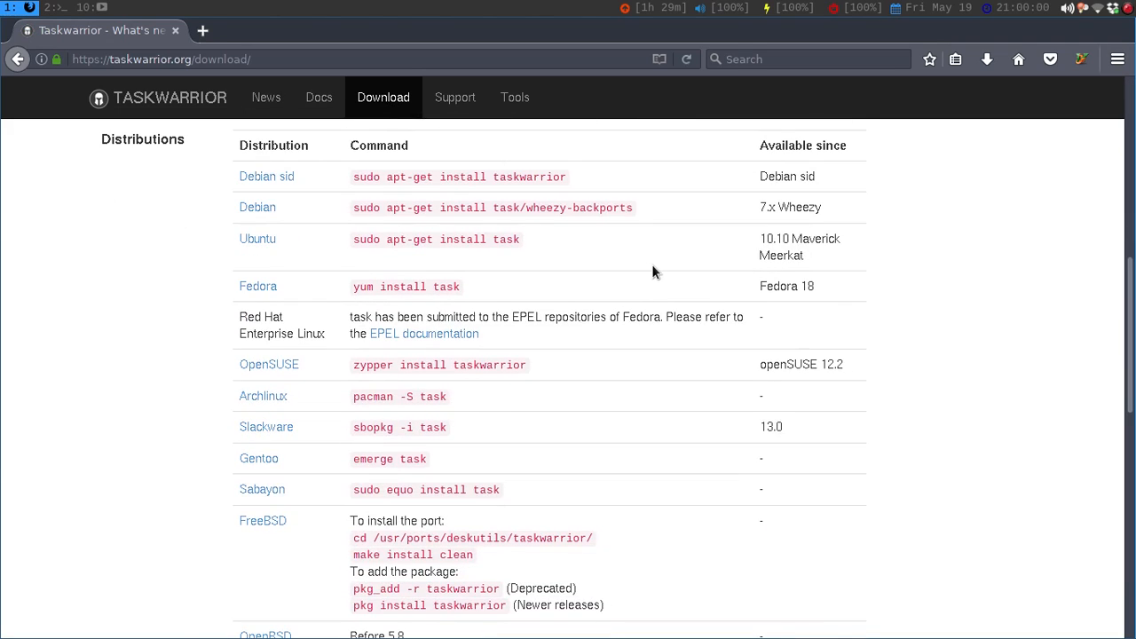
scroll("down", 3)
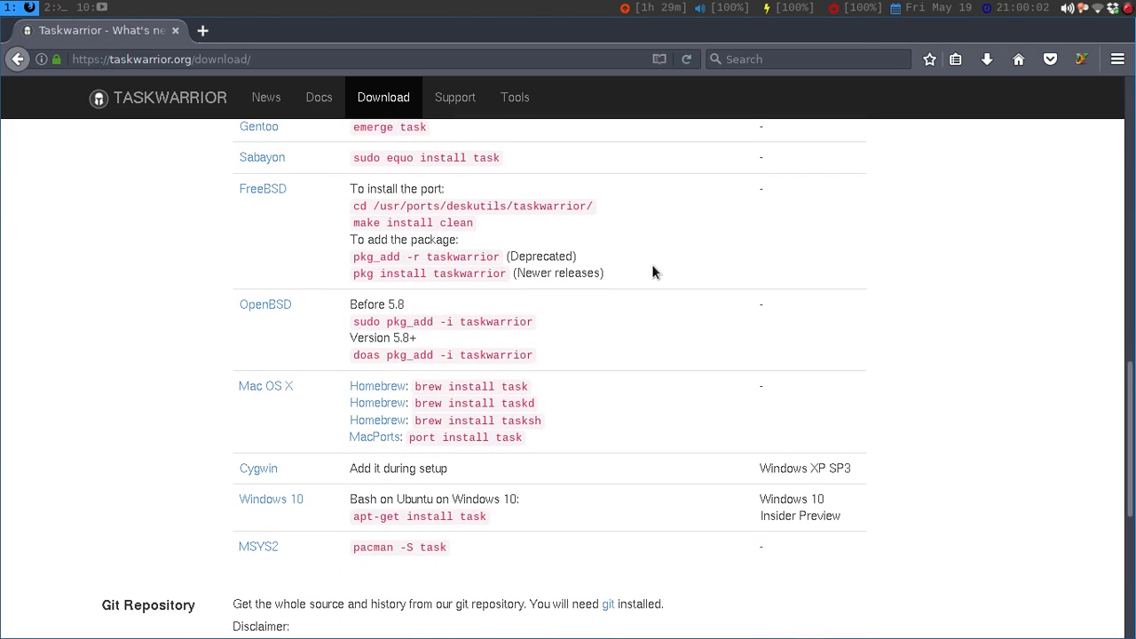
mouse_move(206, 410)
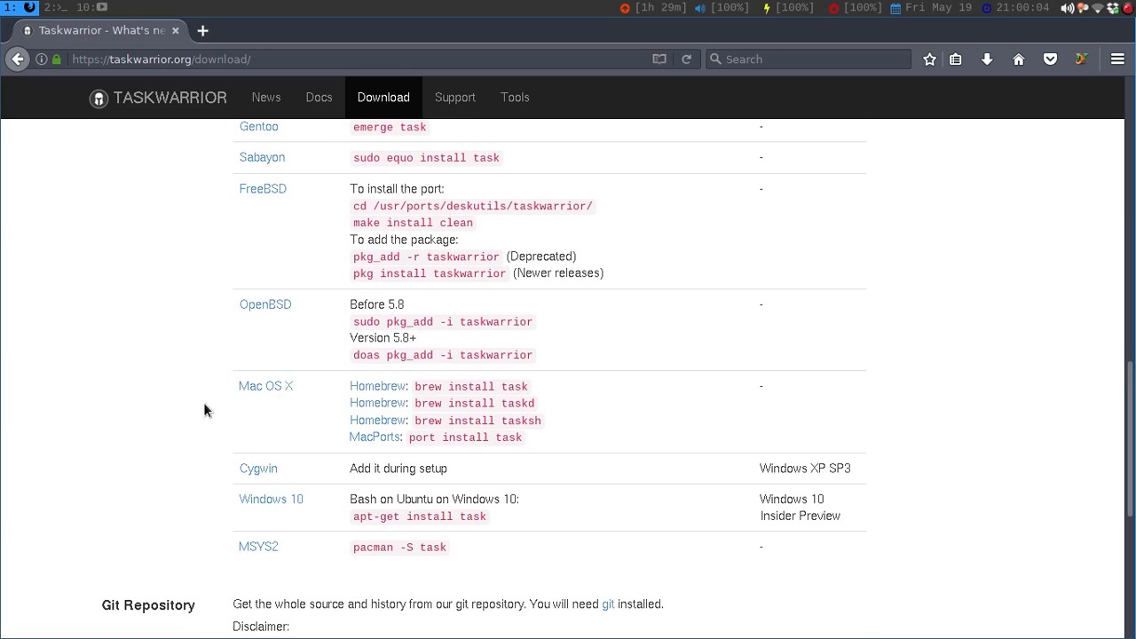
scroll("down", 3)
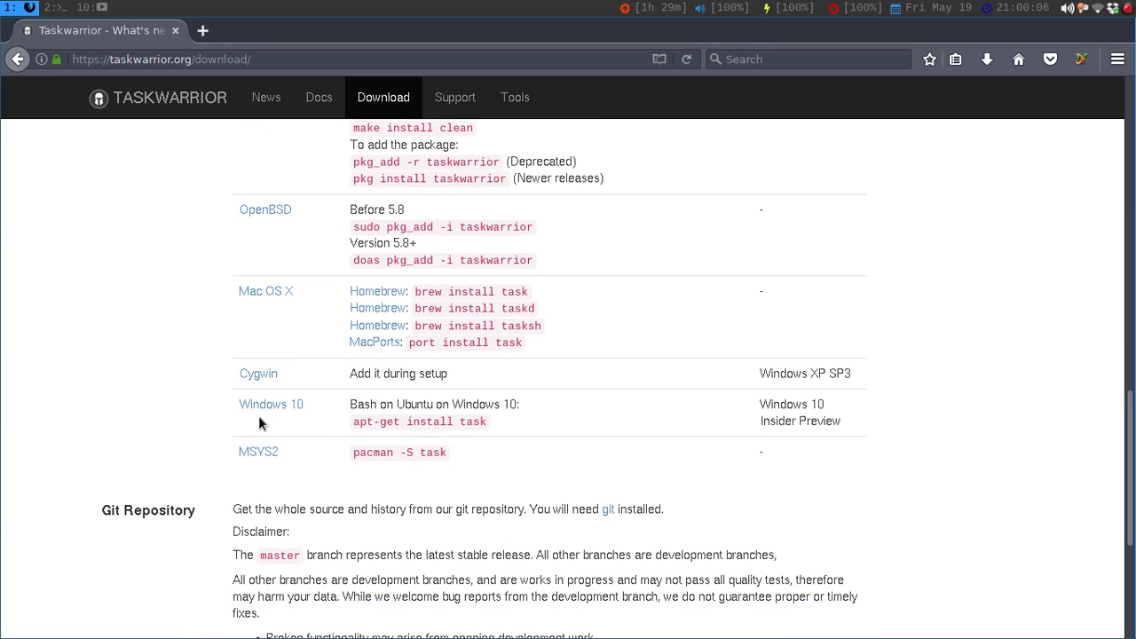
mouse_move(146, 411)
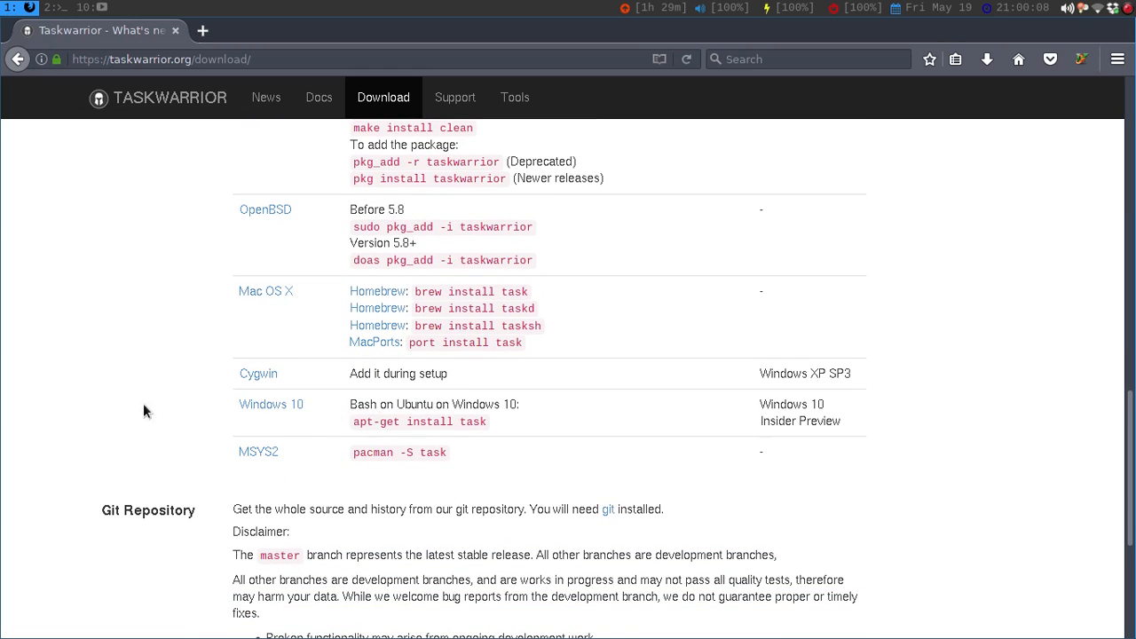
scroll("up", 3)
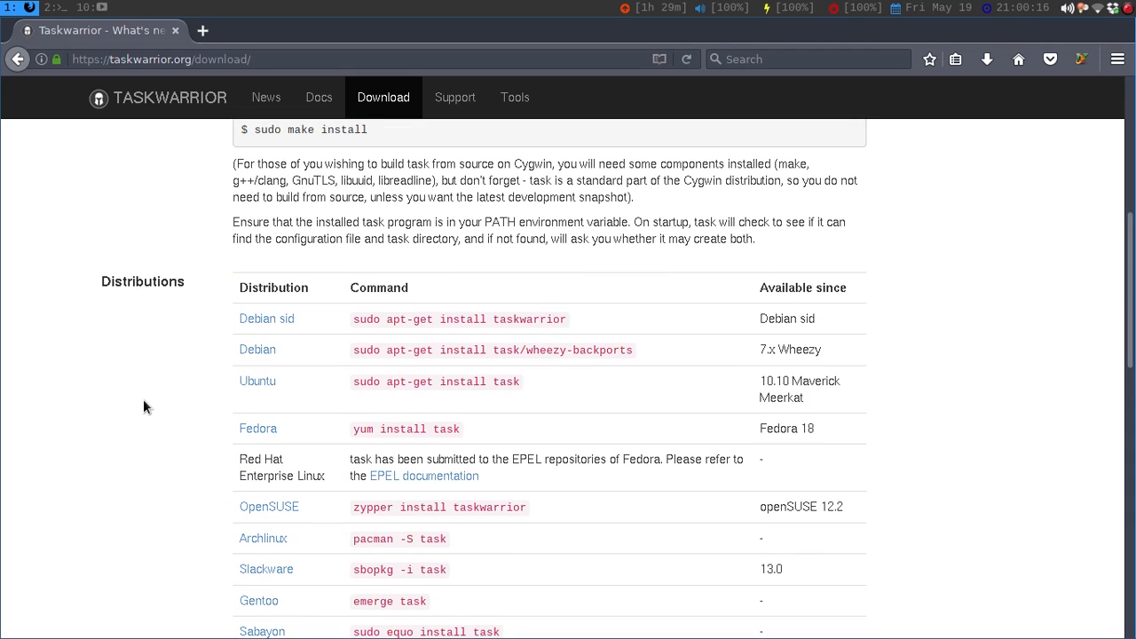
mouse_move(241, 337)
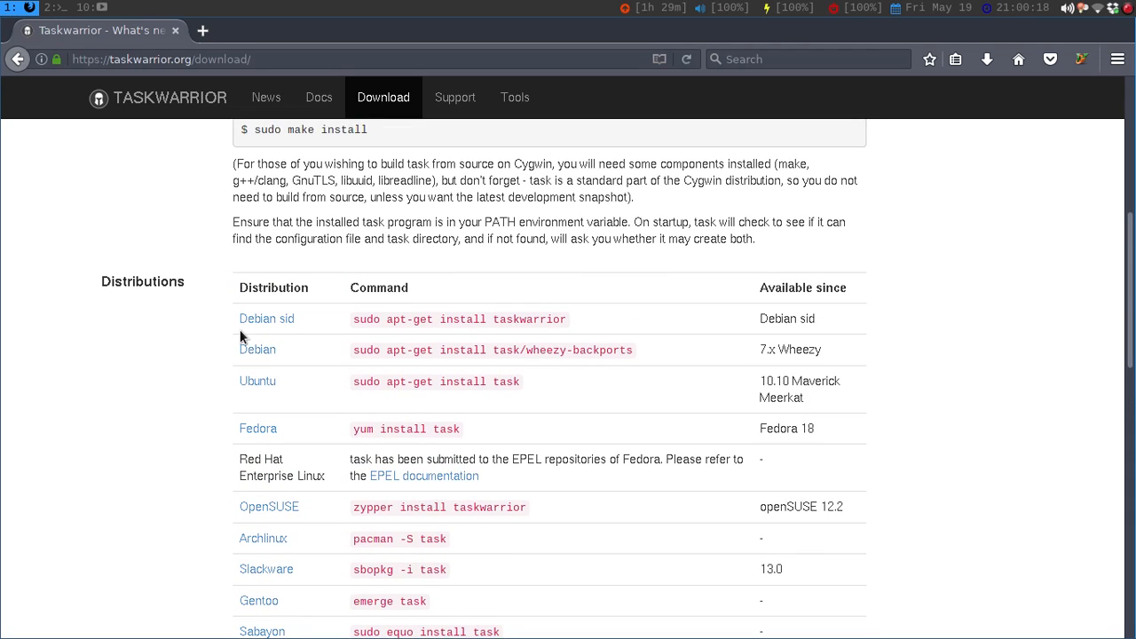
double_click(266, 320)
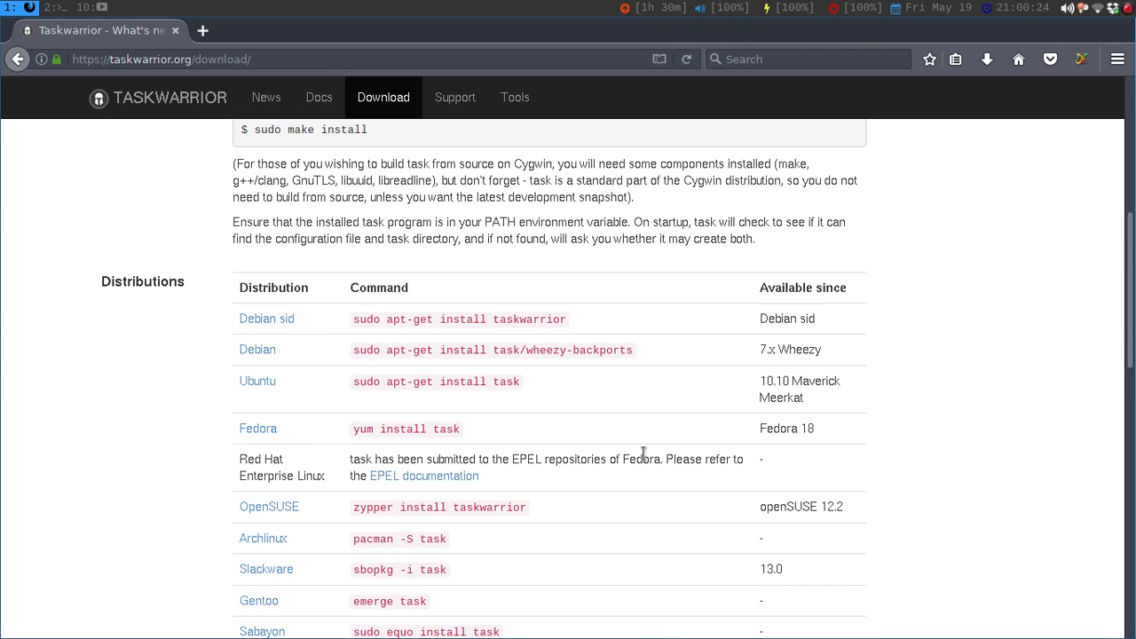
double_click(506, 381)
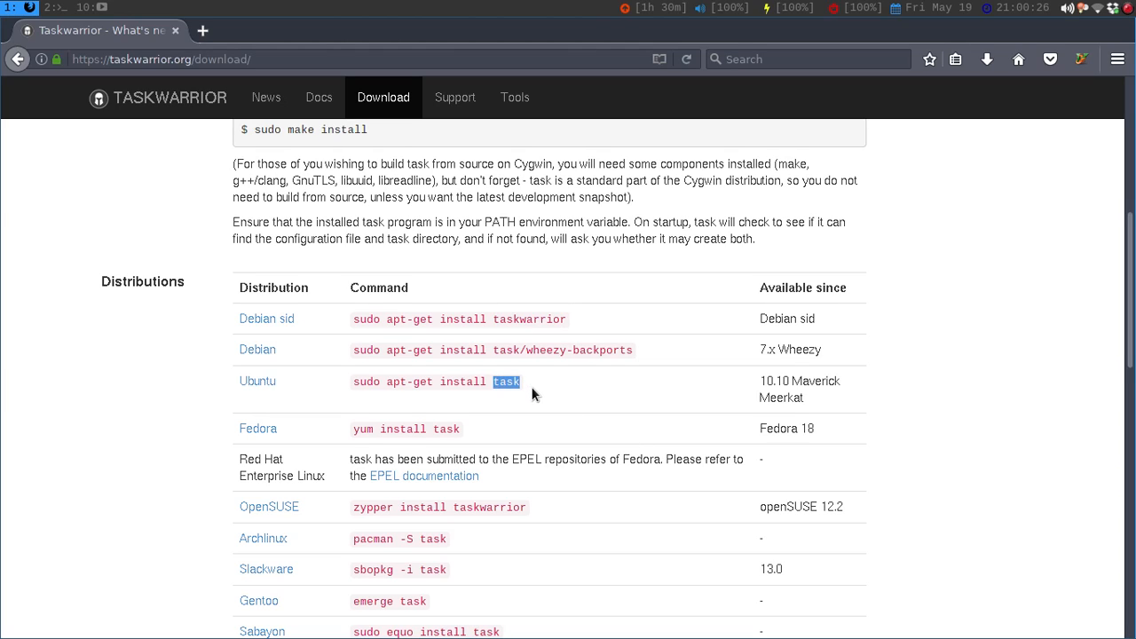
mouse_move(506, 529)
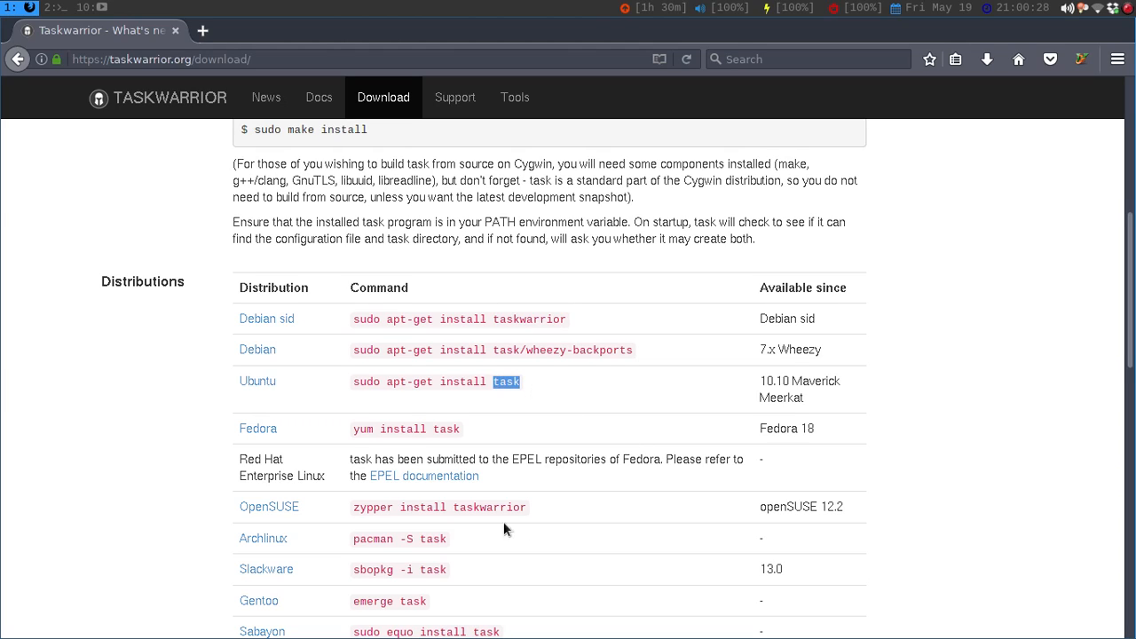
mouse_move(303, 575)
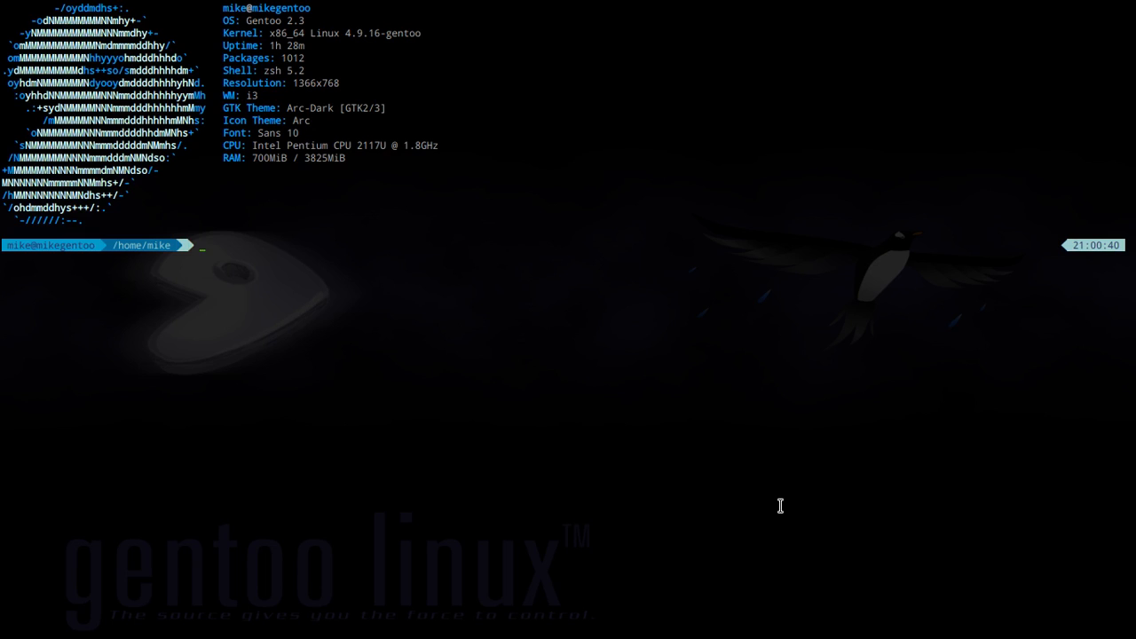
Add the task 'buy milk' with 'task add', then list pending tasks showing two entries.
type("task add buy milk")
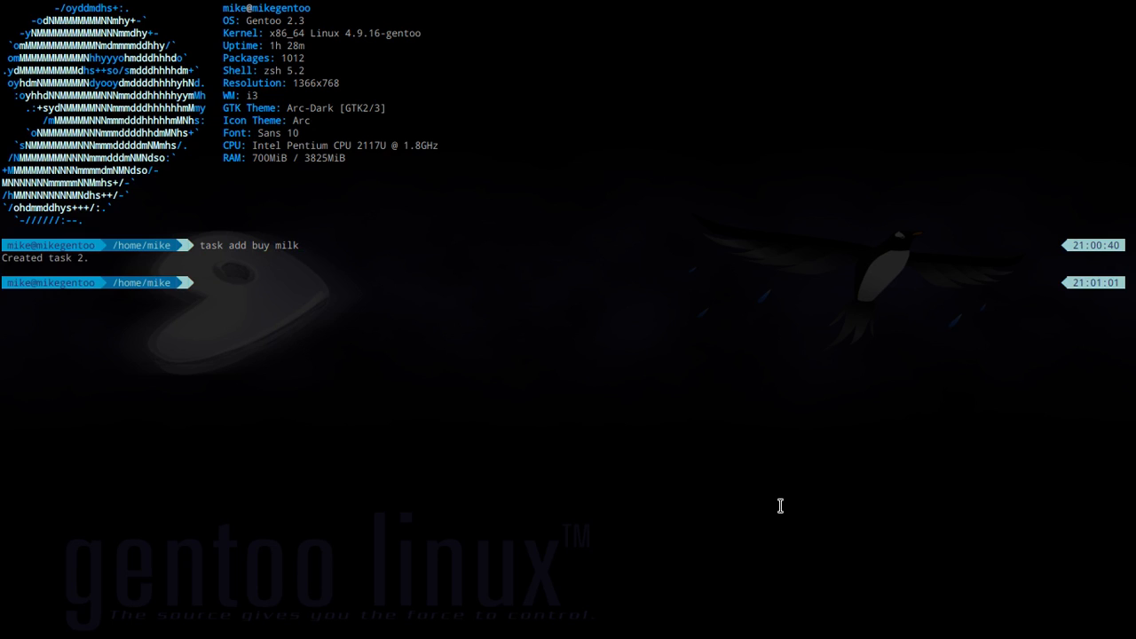
type("task list")
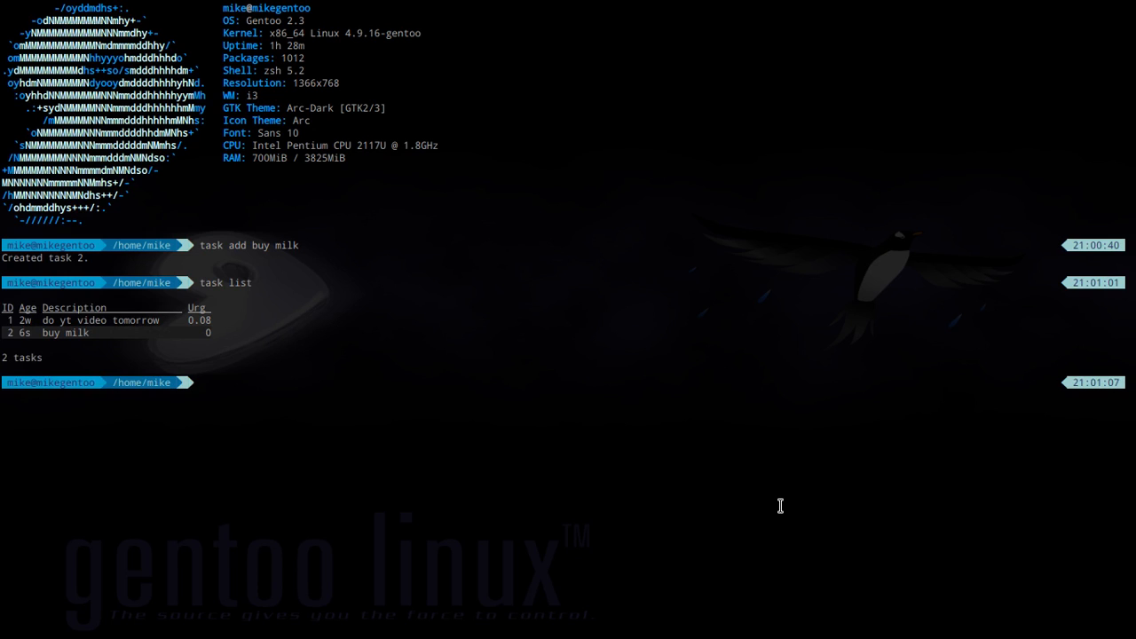
mouse_move(158, 335)
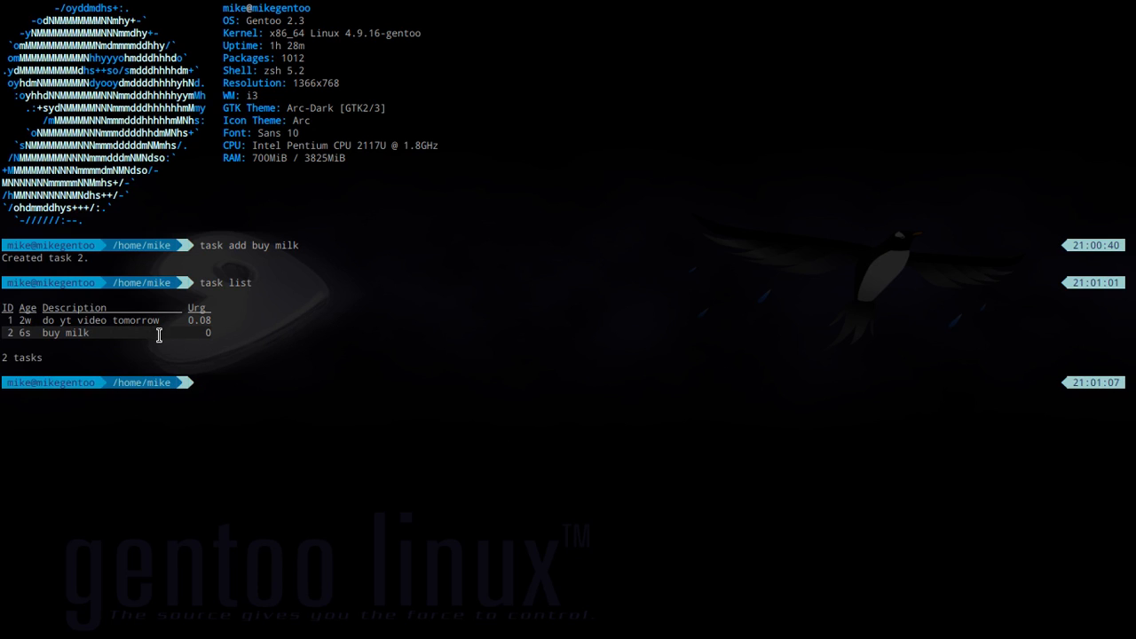
double_click(63, 334)
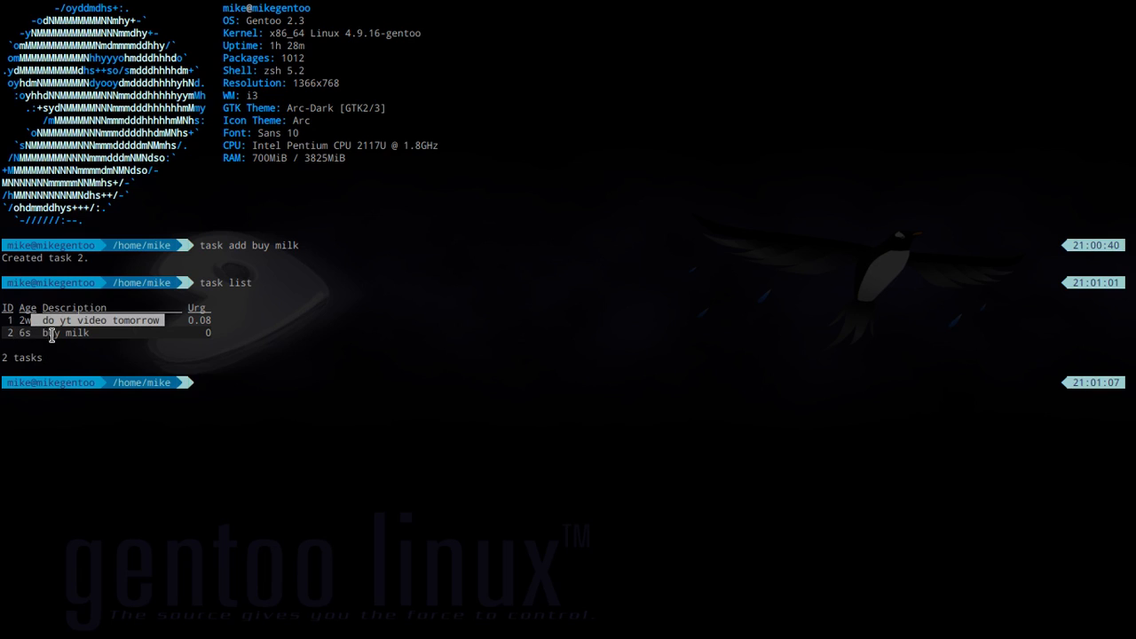
mouse_move(284, 390)
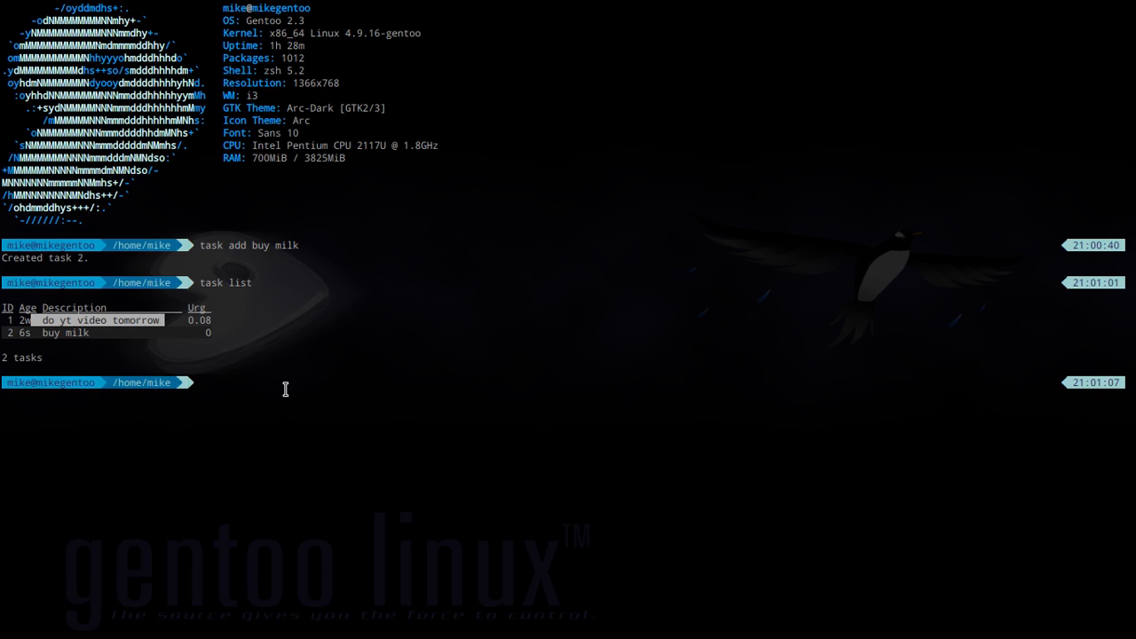
Mark task 1 'do yt video tomorrow' done and list tasks again, leaving one pending.
type("task 1 done")
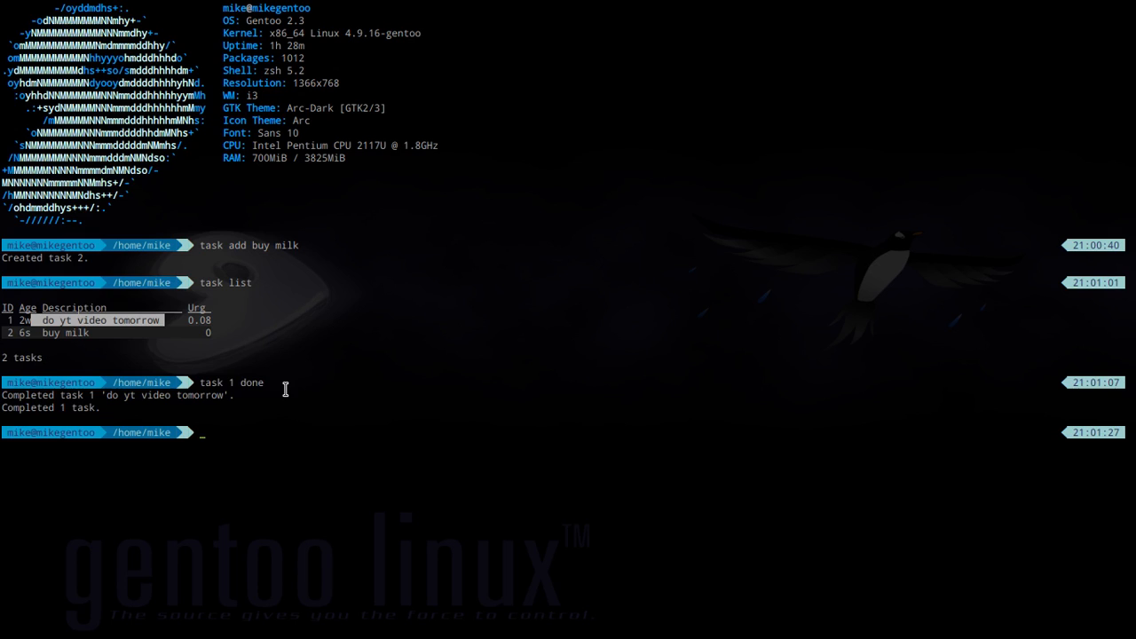
type("task lis")
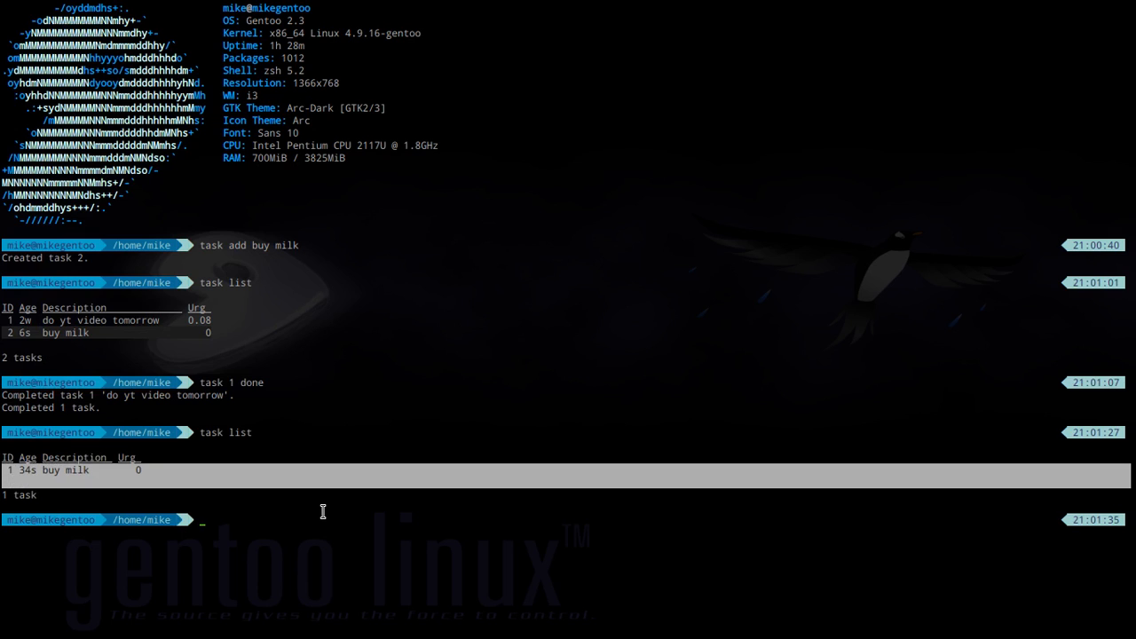
Try misspelled 'task calande' and 'task calandar', both returning no matches.
type("t")
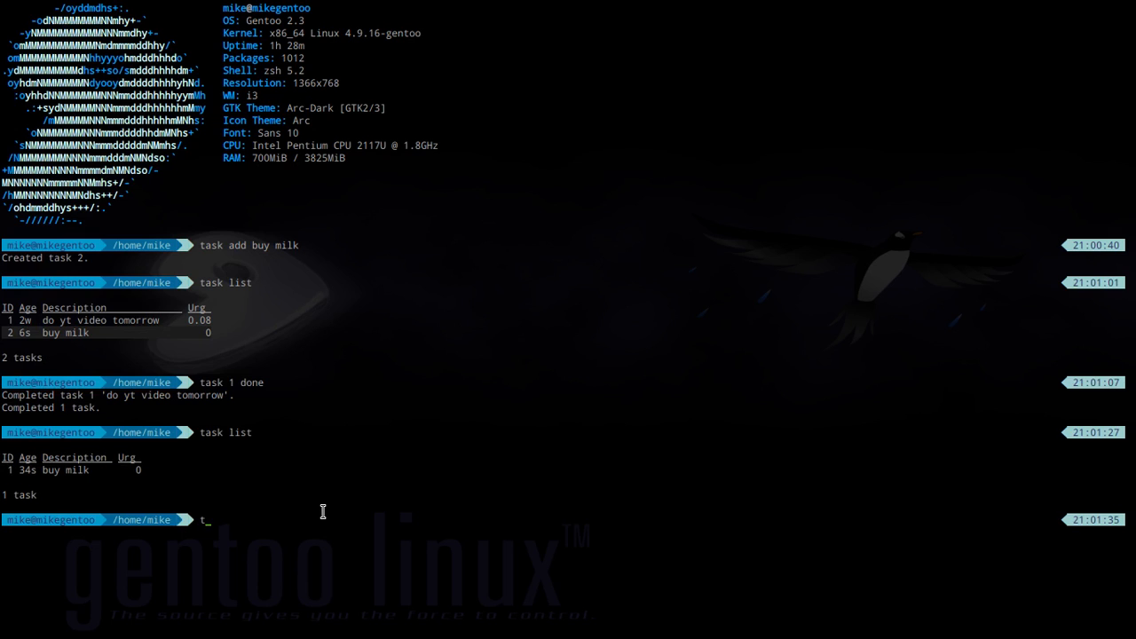
type("ask")
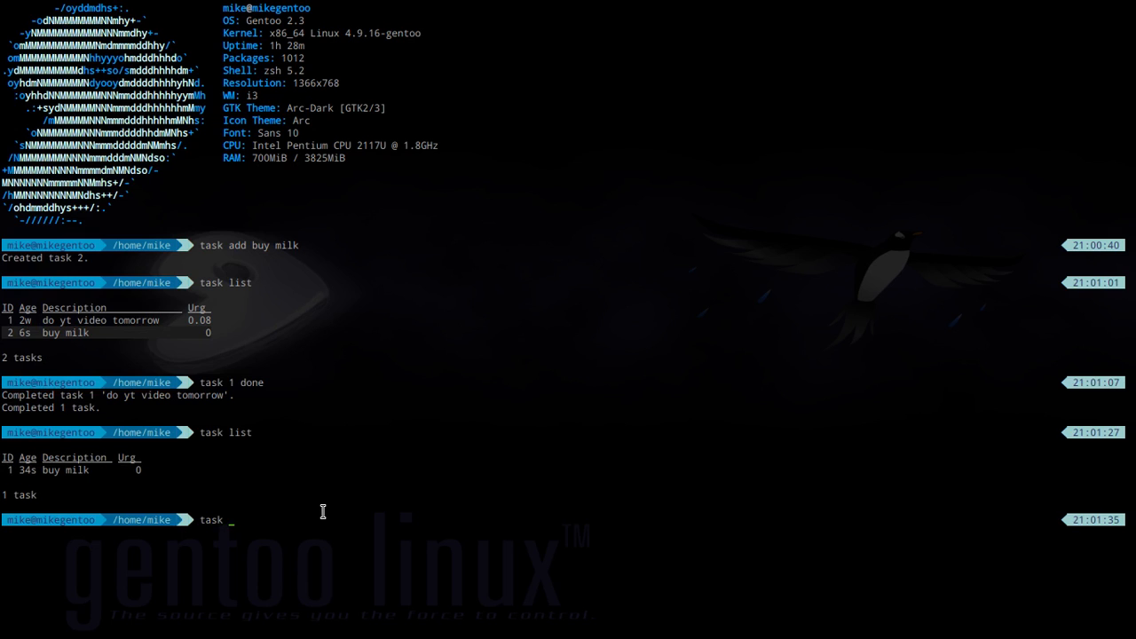
type("calander")
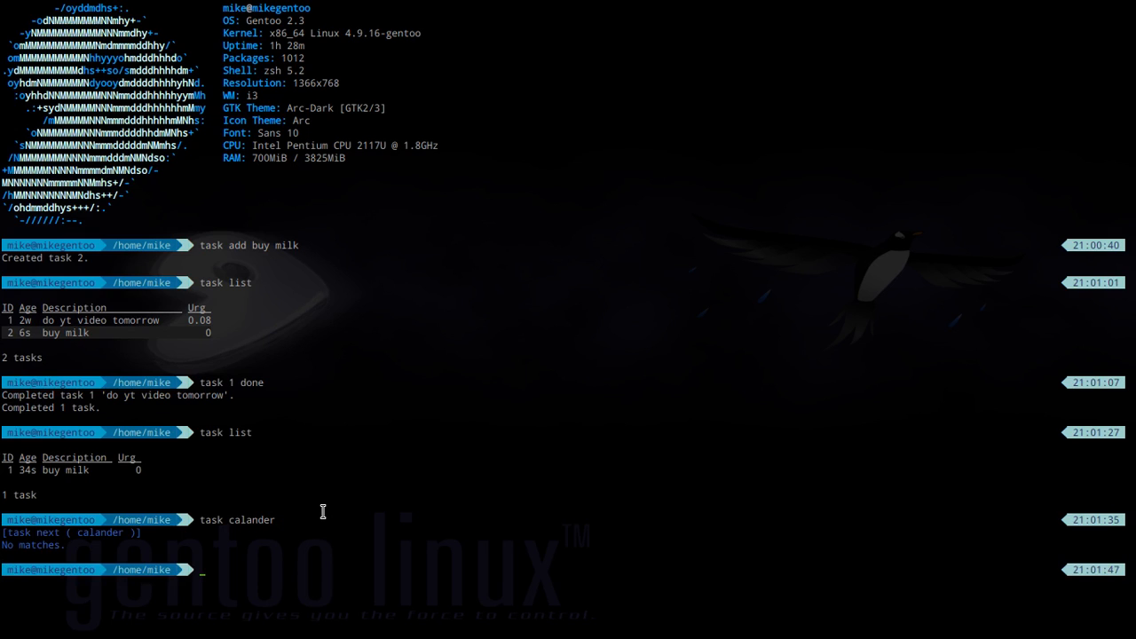
type("task cala")
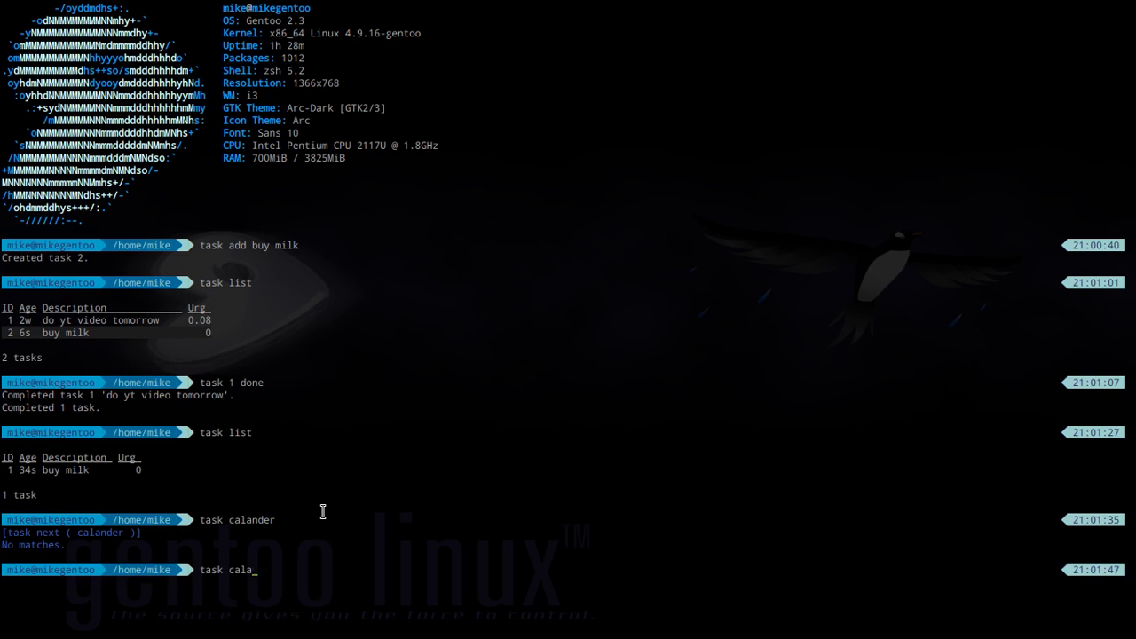
type("ndar")
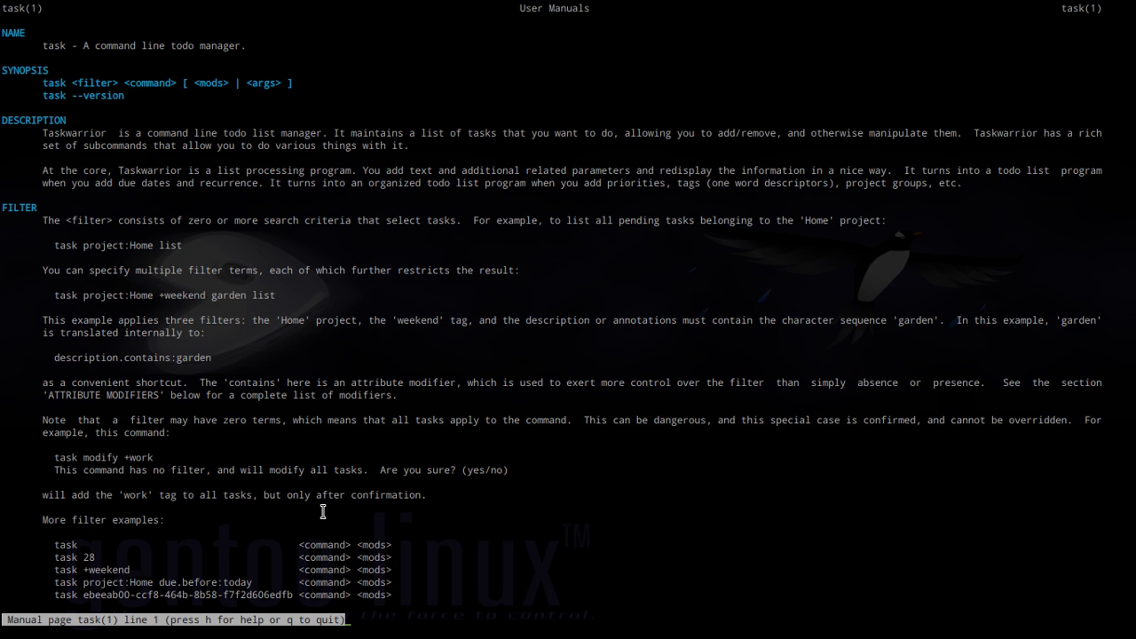
Scroll the task(1) man page through the filter and report subcommands, including calendar, then quit.
scroll("down", 3)
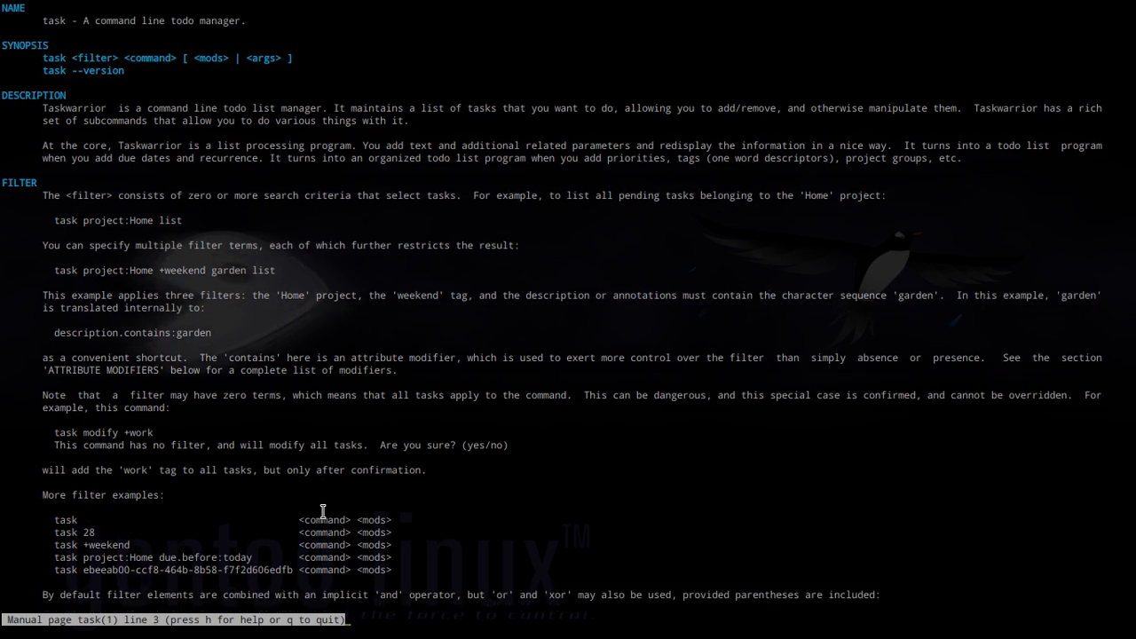
scroll("down", 3)
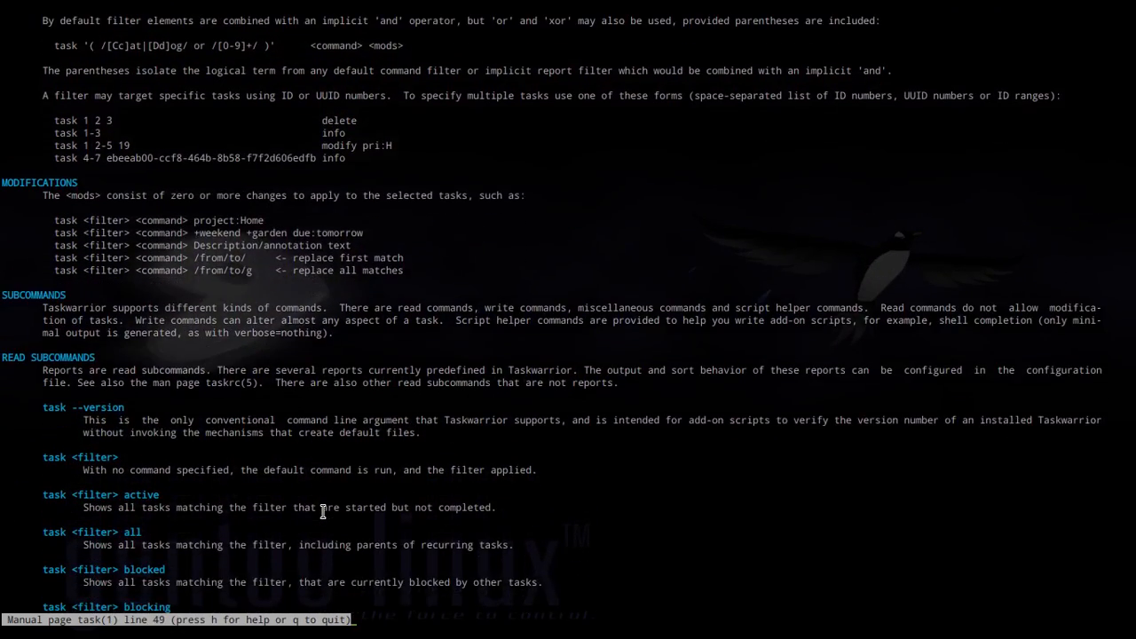
scroll("down", 3)
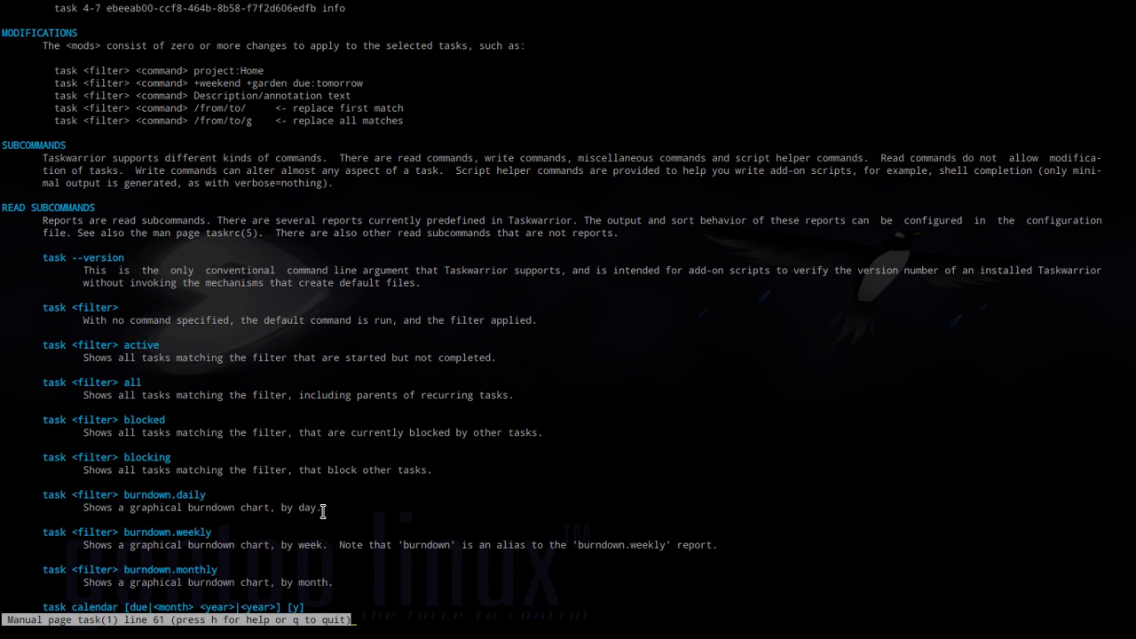
scroll("down", 3)
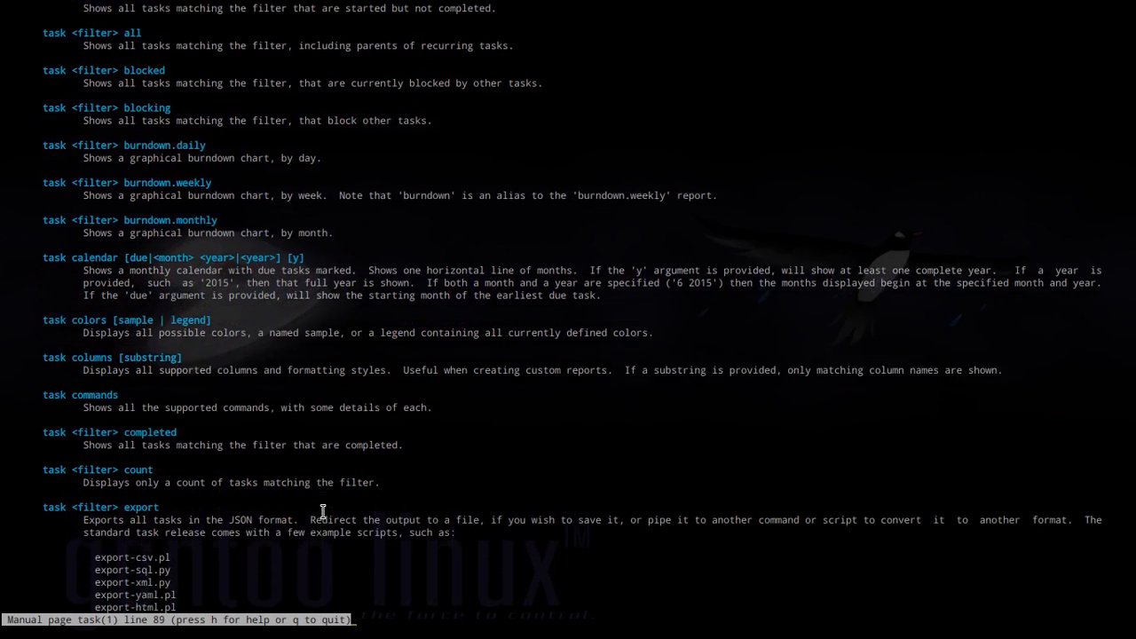
scroll("down", 3)
type("t")
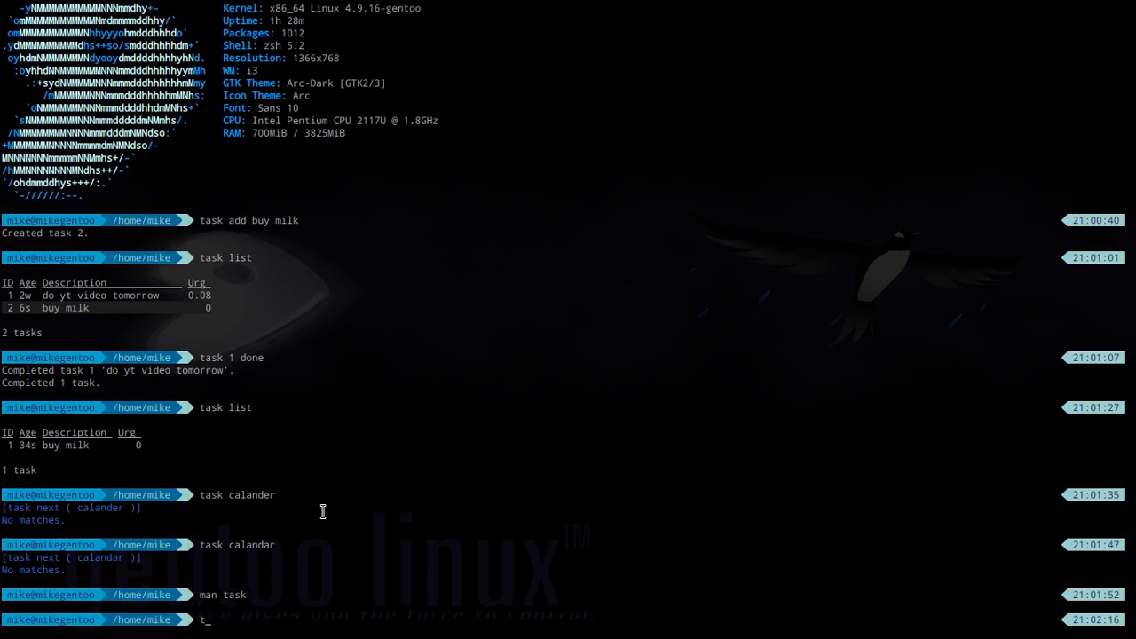
Run 'task completed' to show the finished 'do yt video tomorrow' task, then start a new man command.
type("ask completed")
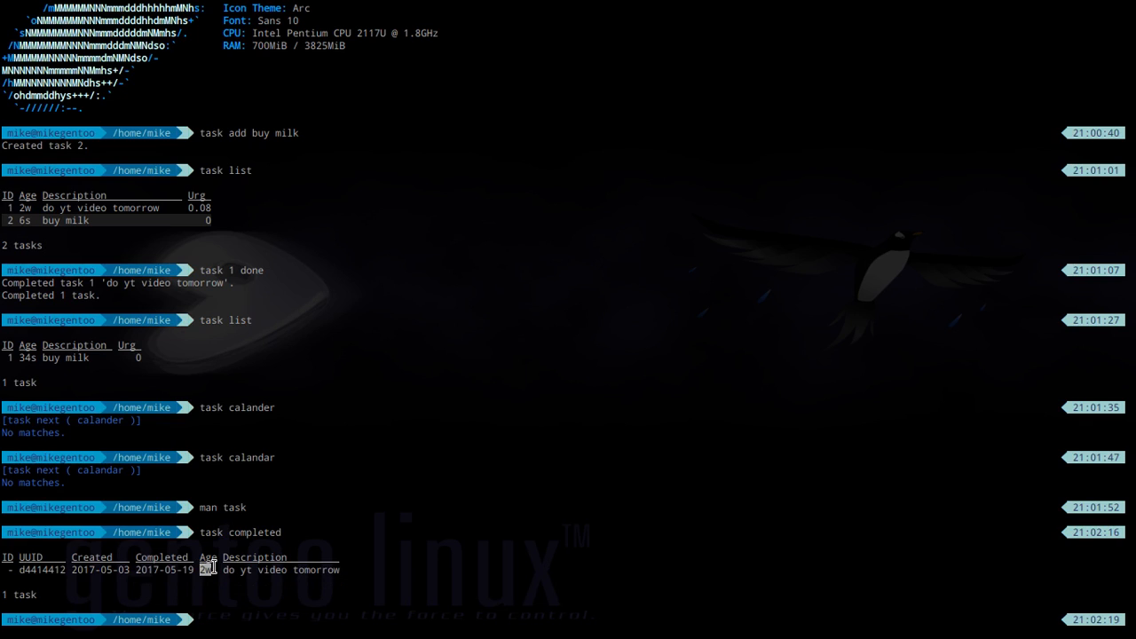
mouse_move(564, 380)
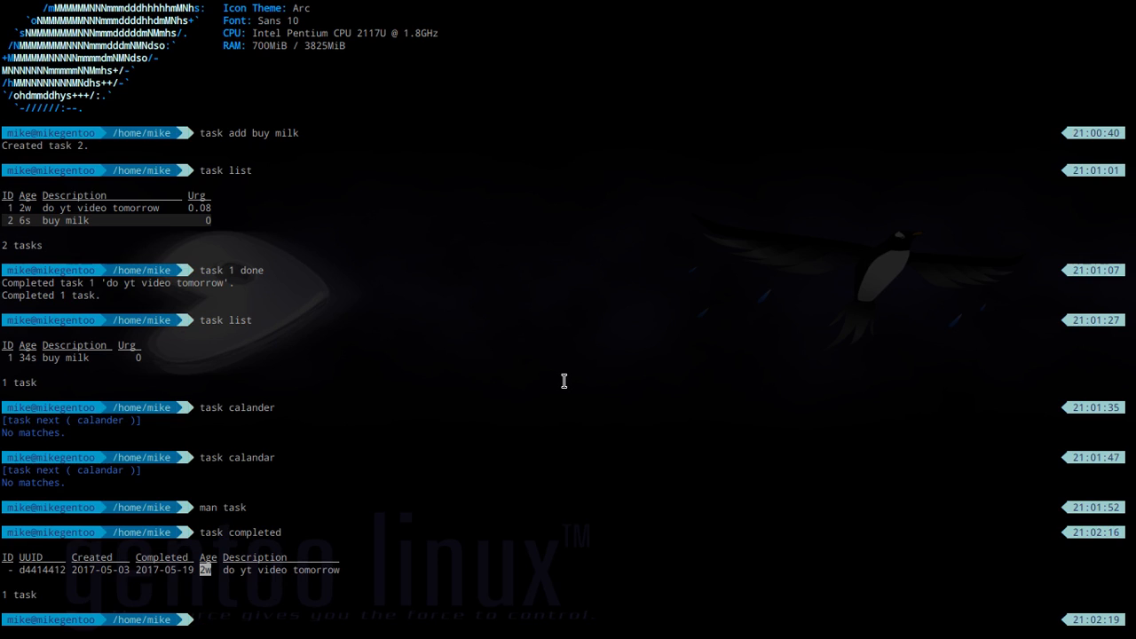
mouse_move(323, 511)
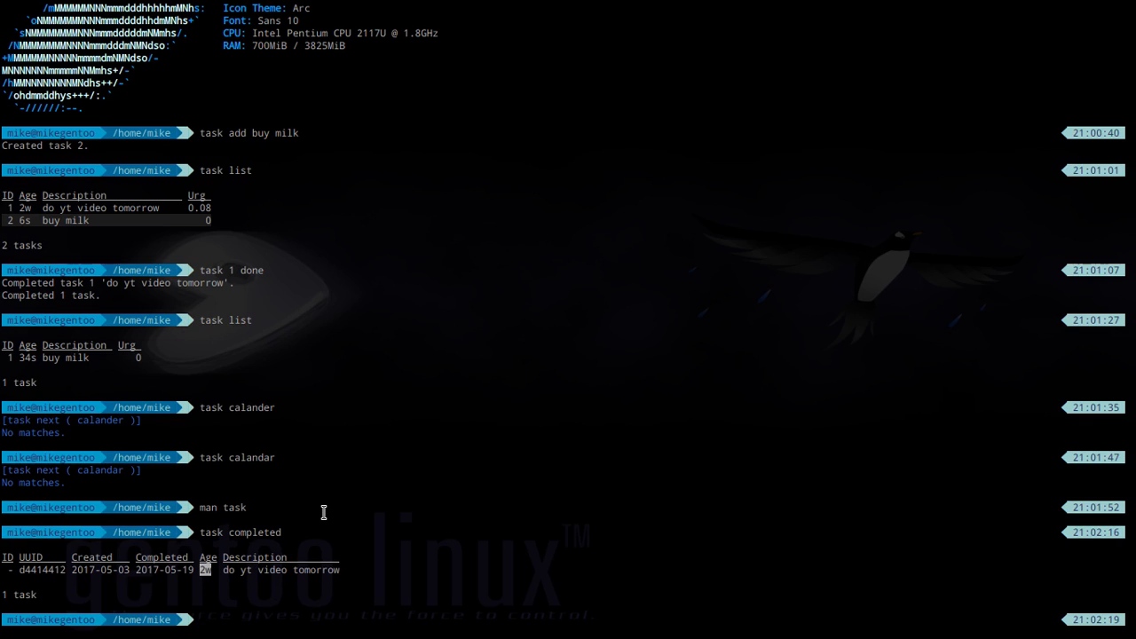
type("man")
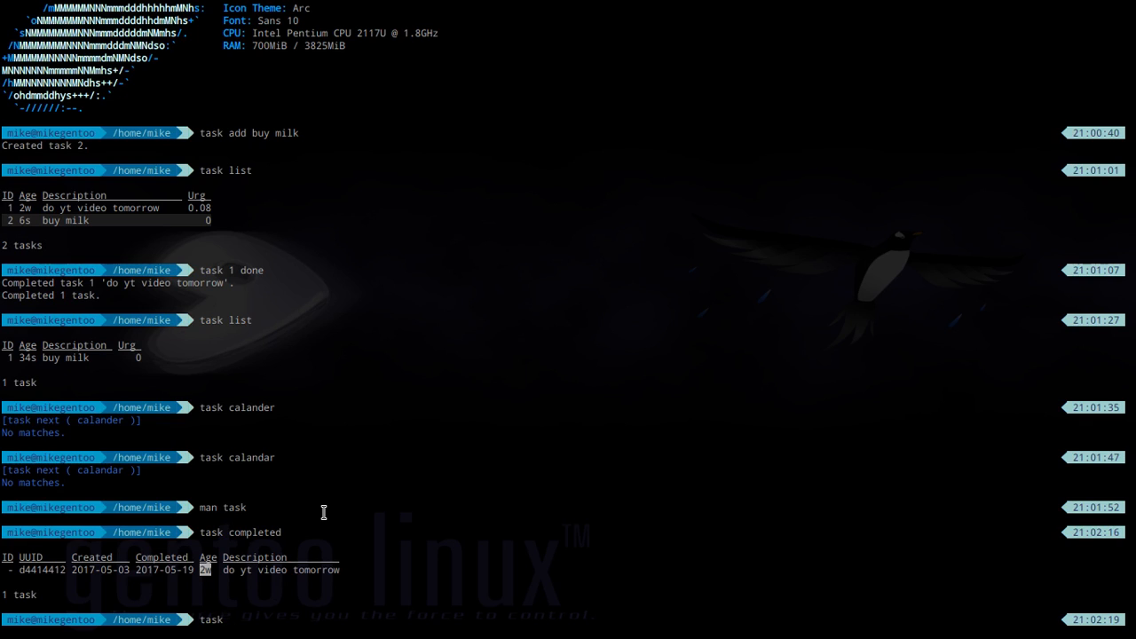
type("buy")
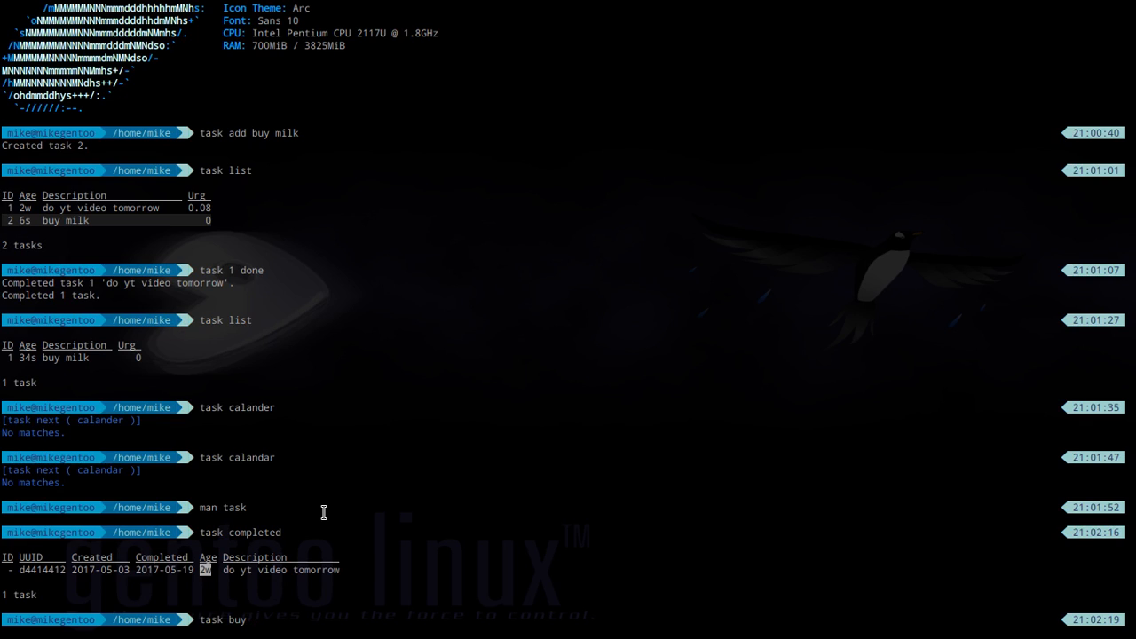
type("food")
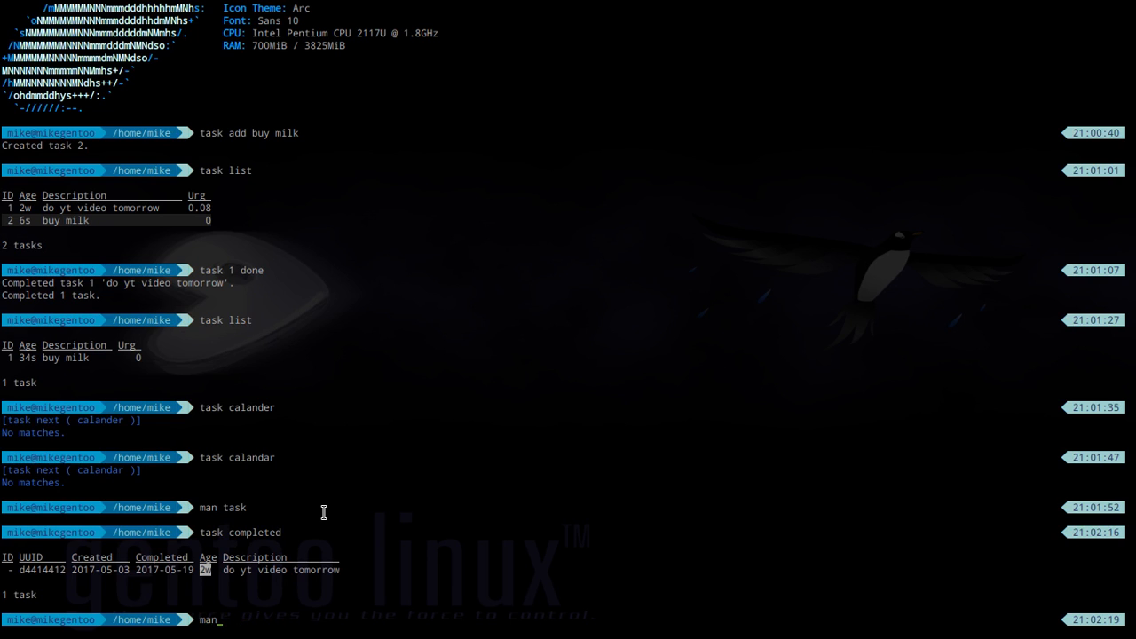
Reopen 'man task' and scroll through the report subcommands from export down to overdue and unblocked.
key("Return")
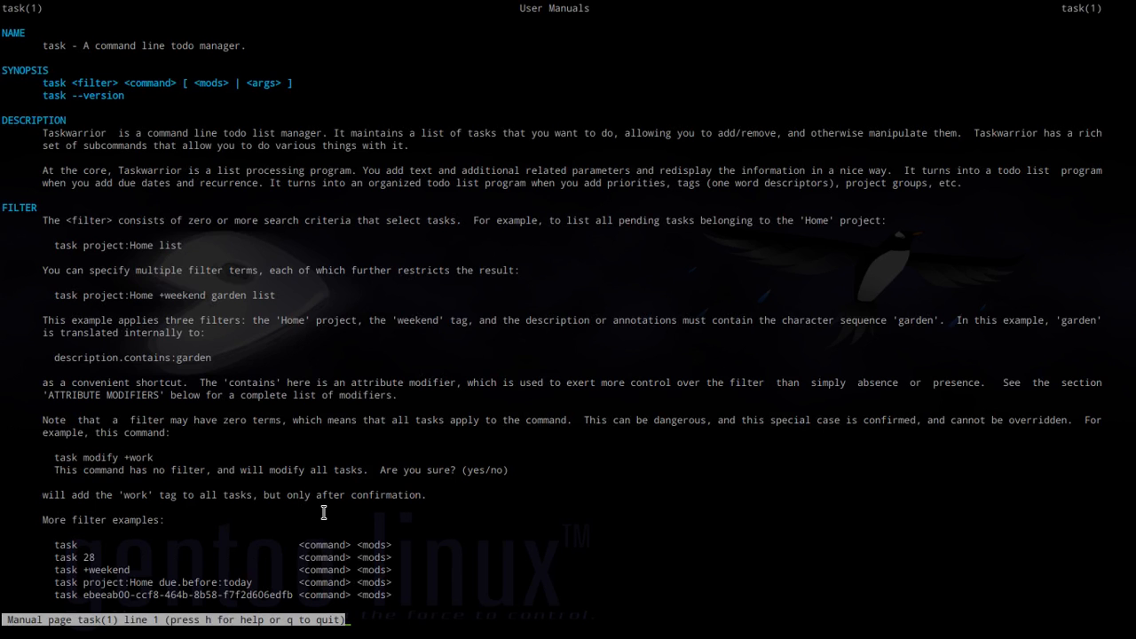
scroll("down", 3)
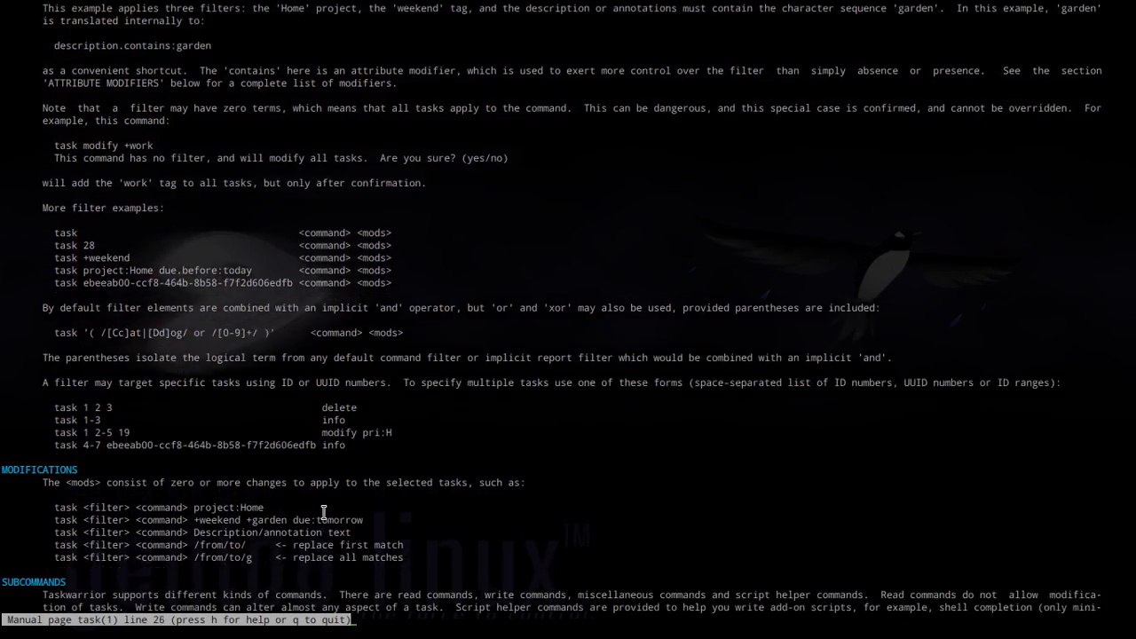
scroll("down", 3)
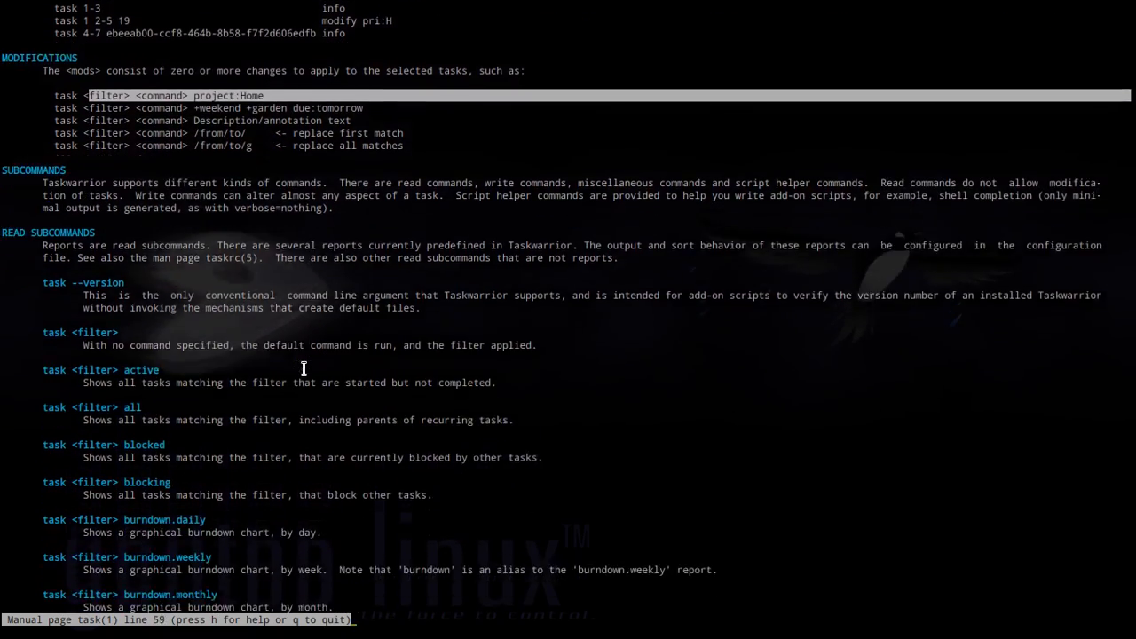
scroll("down", 3)
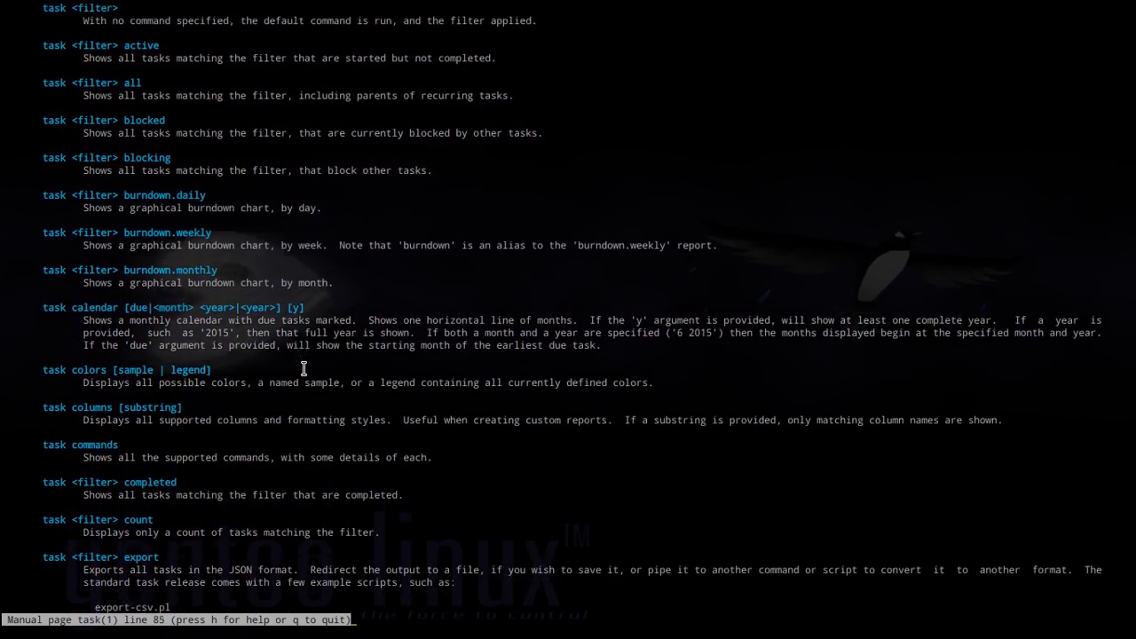
scroll("down", 3)
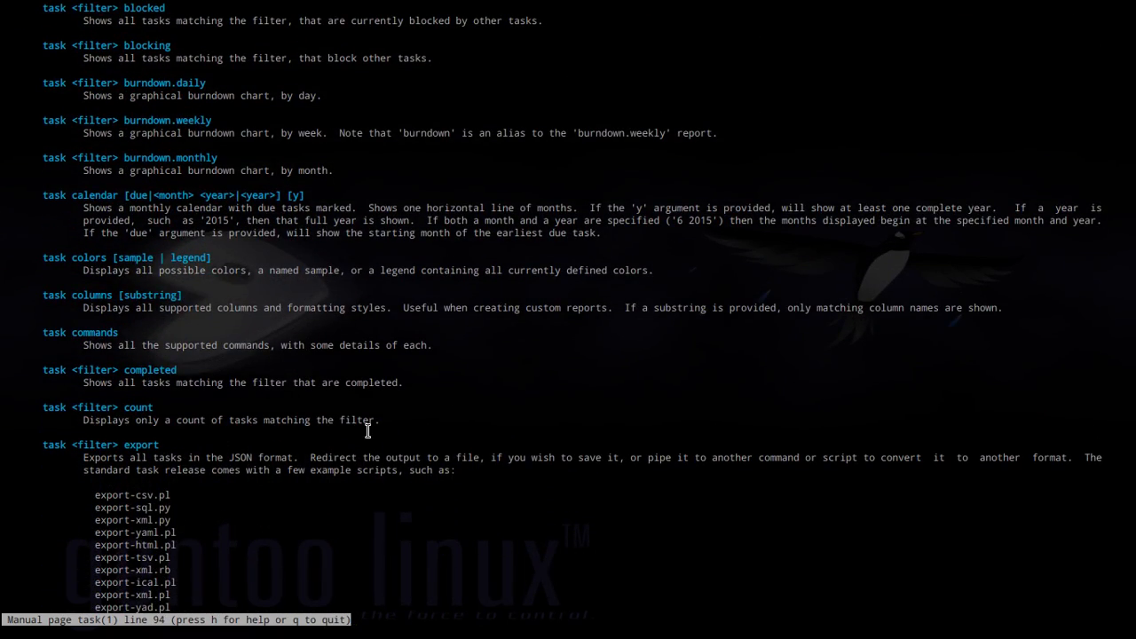
scroll("down", 3)
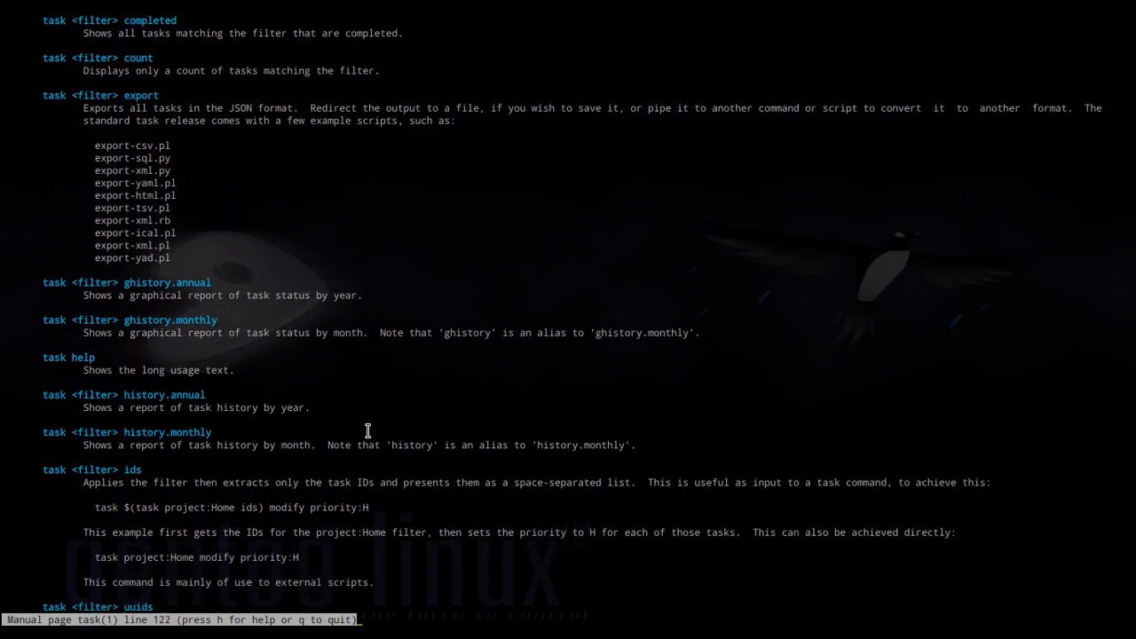
scroll("down", 3)
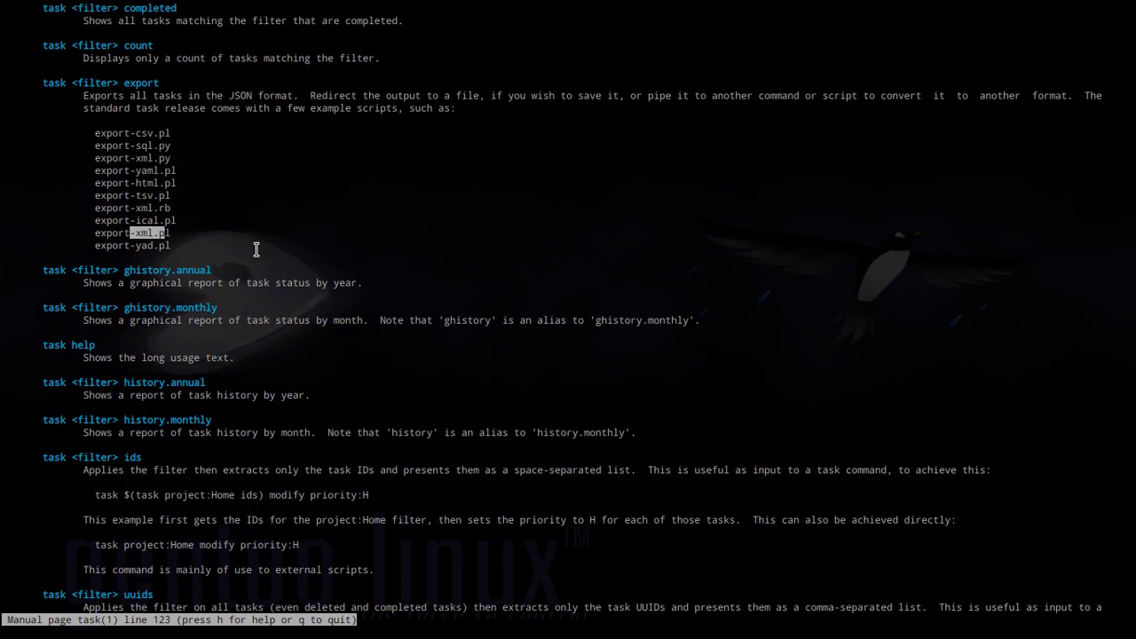
mouse_move(341, 273)
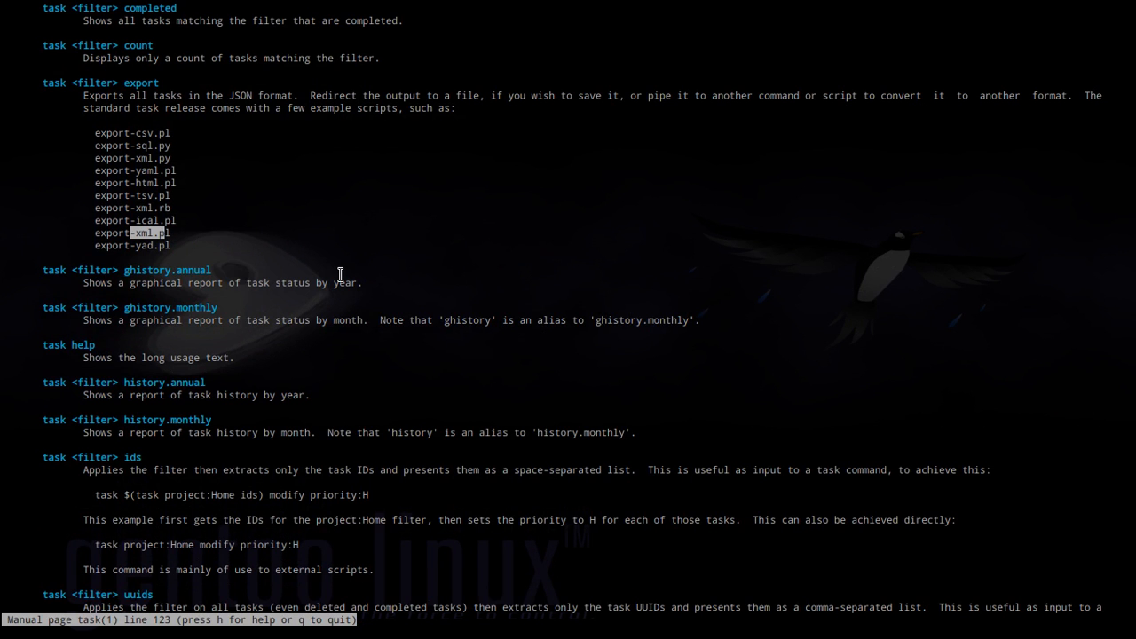
scroll("down", 3)
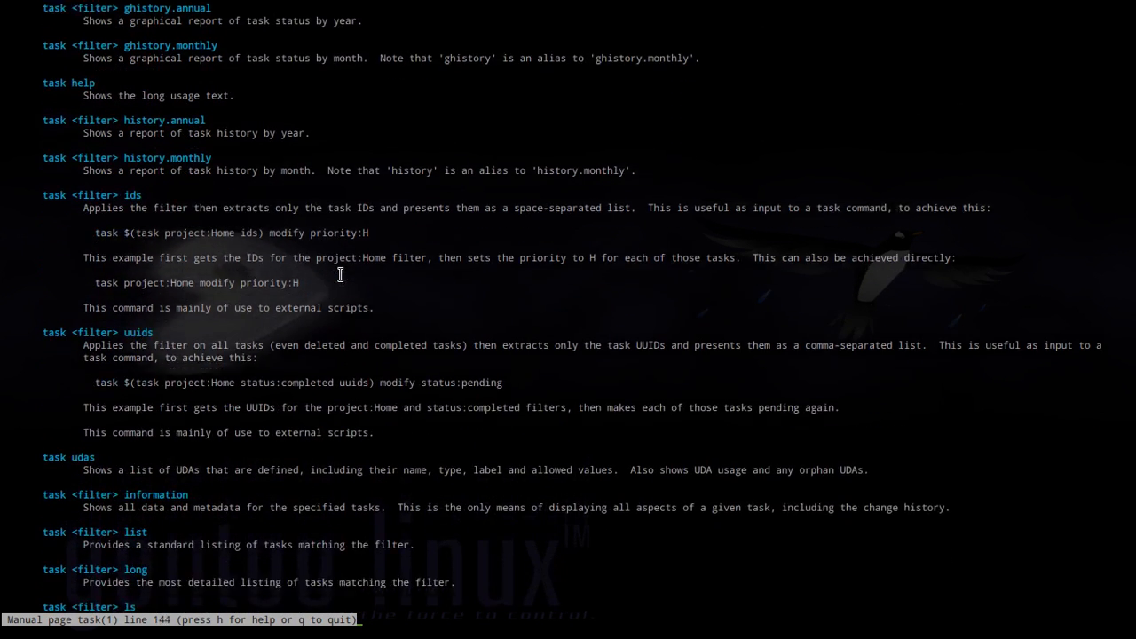
scroll("down", 3)
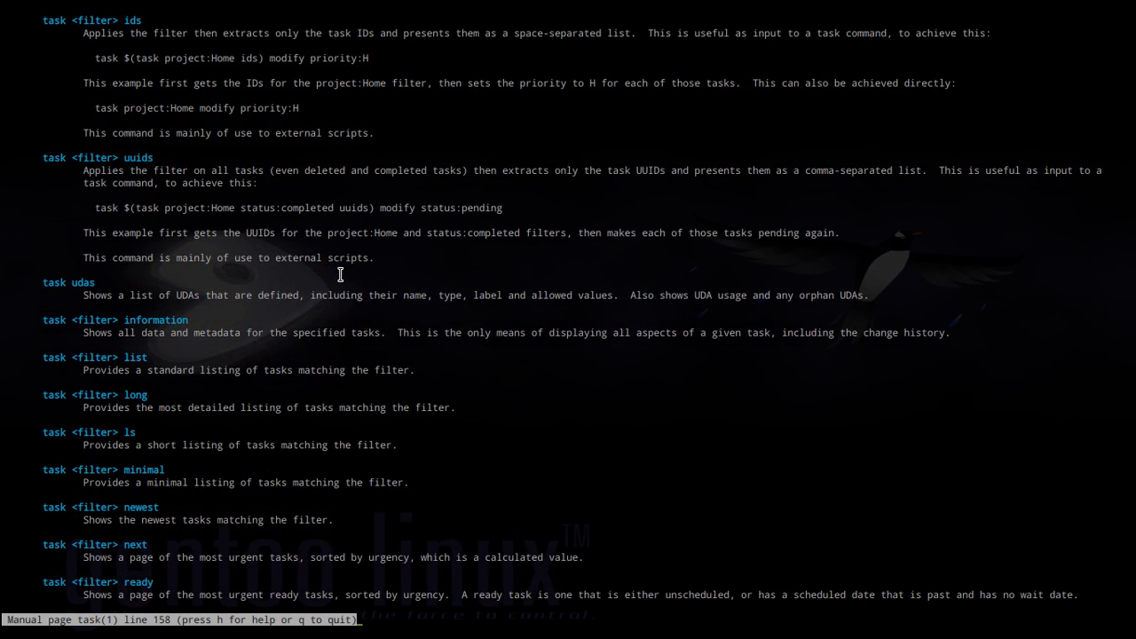
scroll("down", 3)
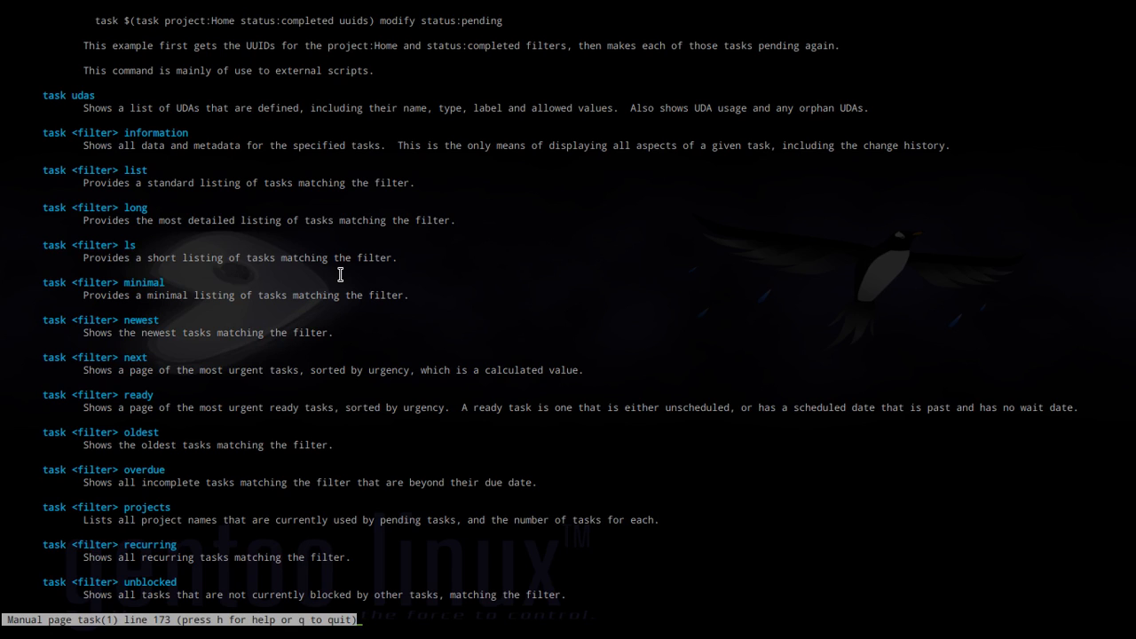
scroll("down", 3)
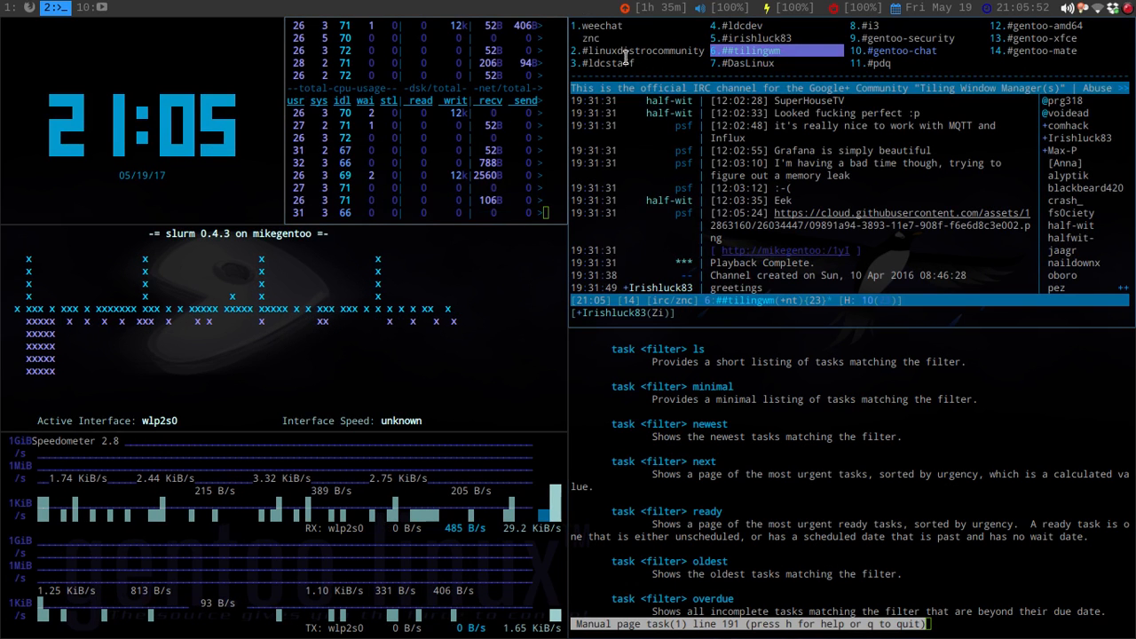
Switch WeeChat to the #linuxdistrocommunity channel buffer.
left_click(641, 50)
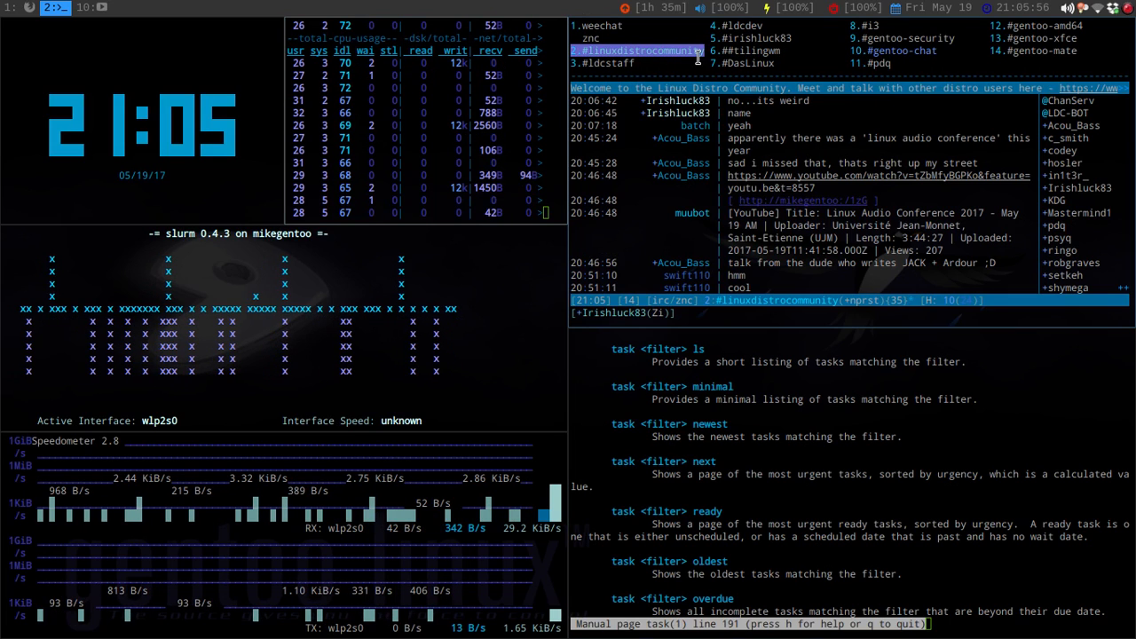
left_click(753, 38)
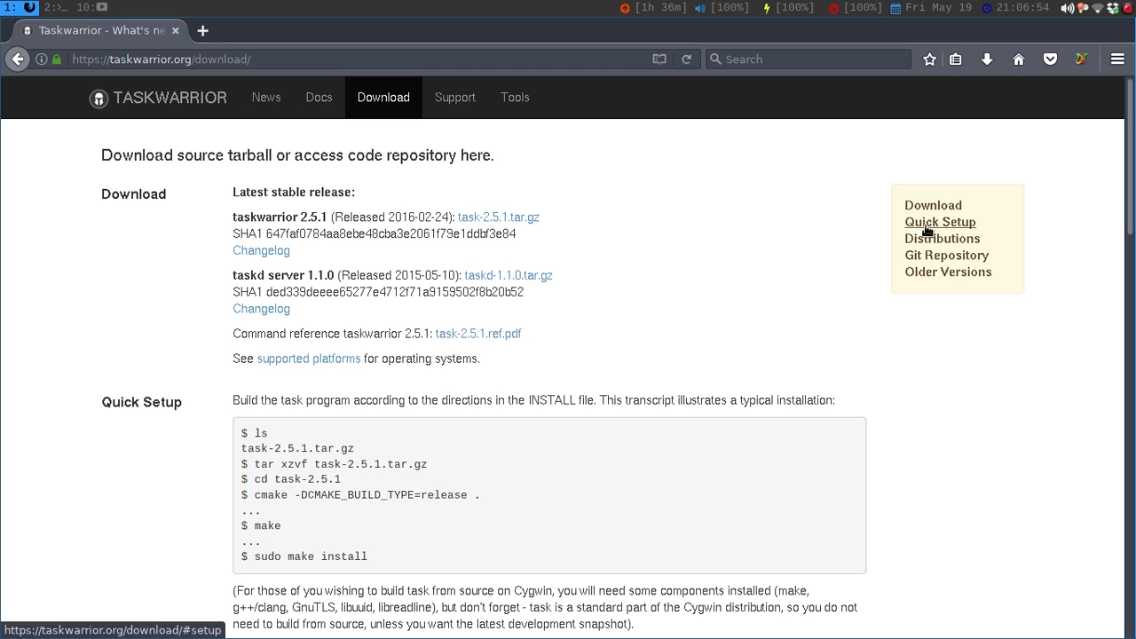
mouse_move(893, 42)
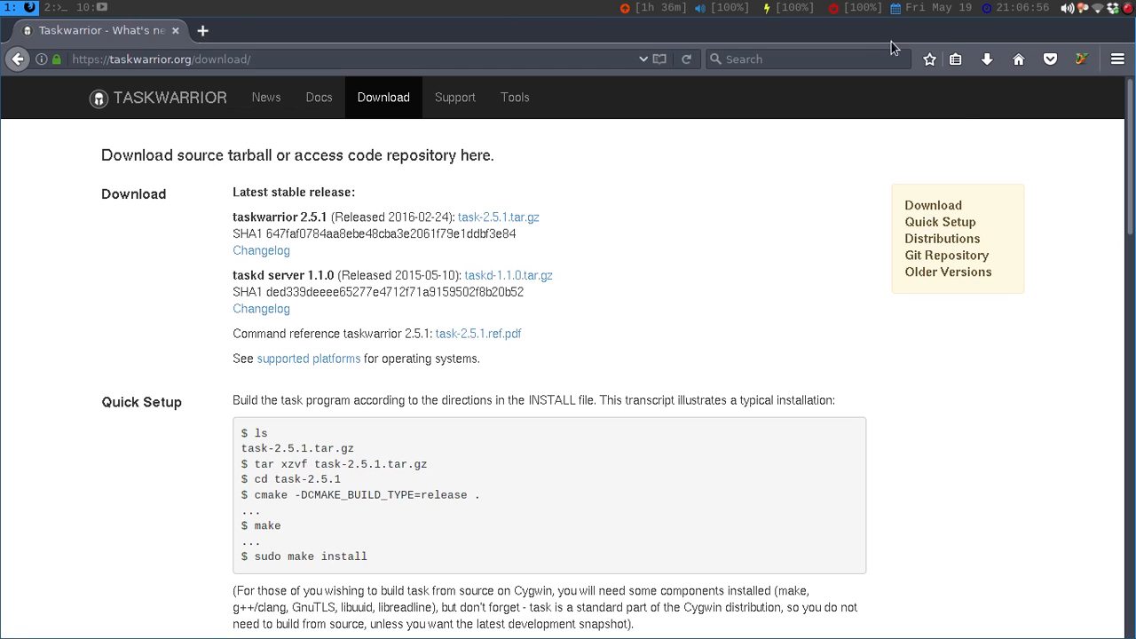
Load the Twitter home timeline from the Firefox bookmarks menu.
left_click(954, 59)
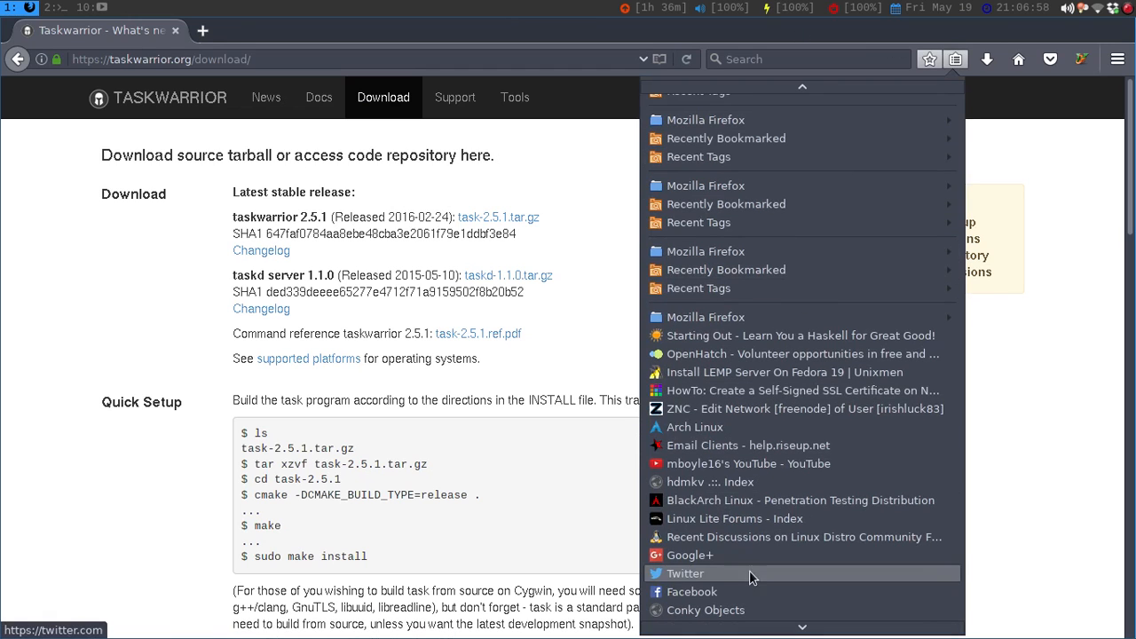
left_click(685, 571)
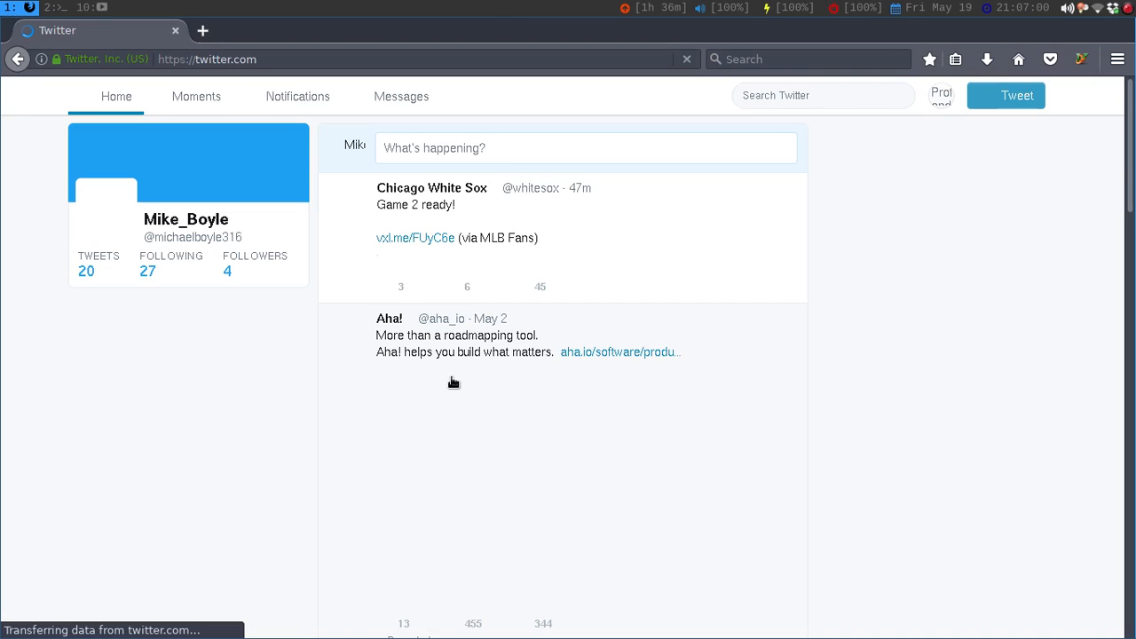